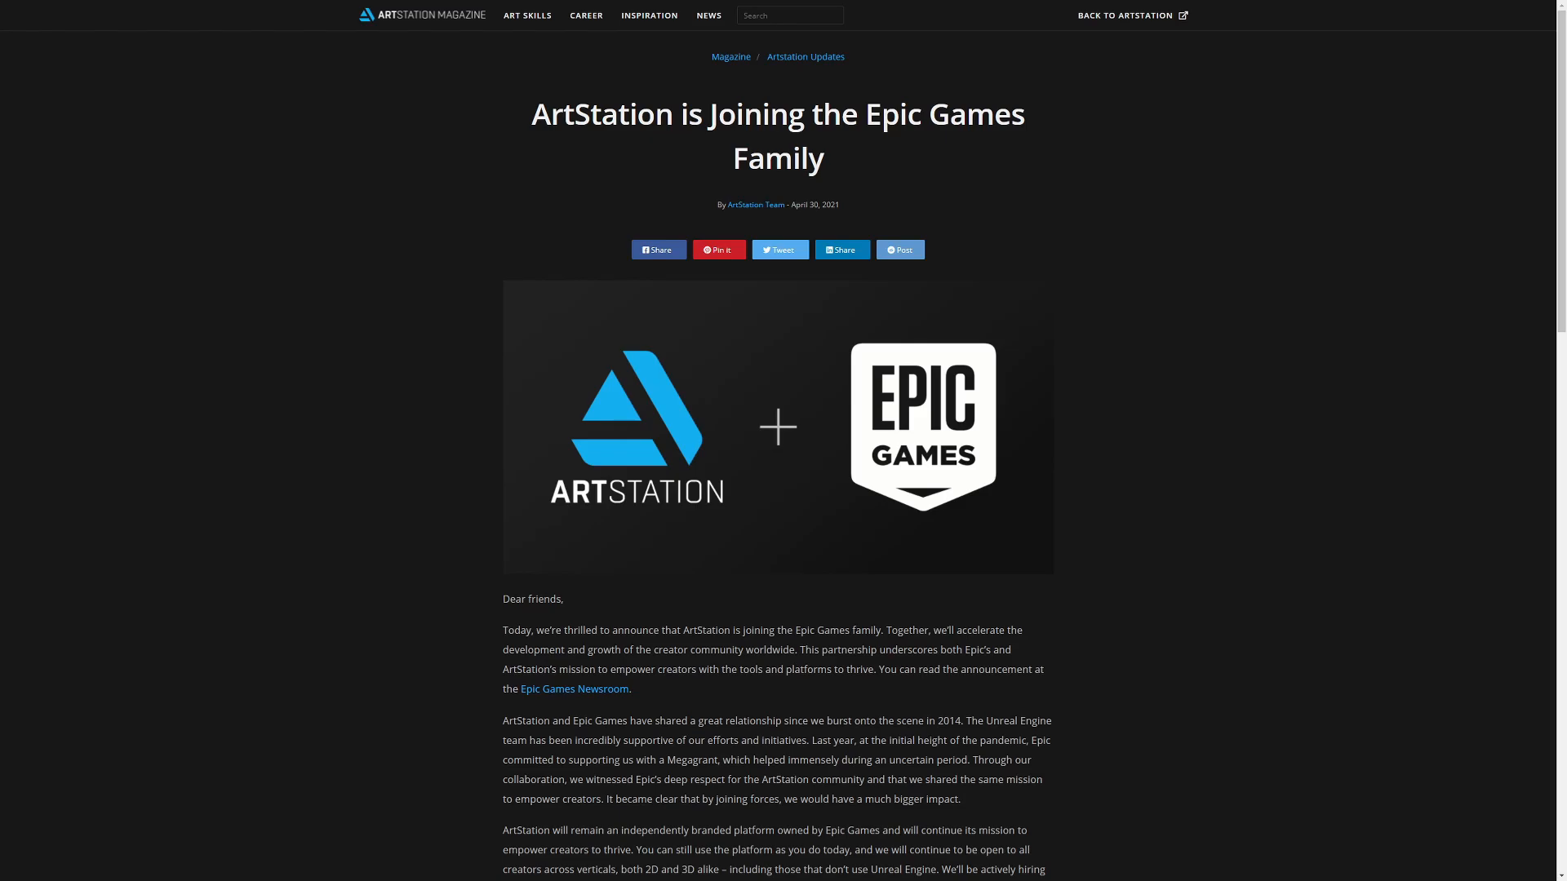
pyautogui.scroll(-3)
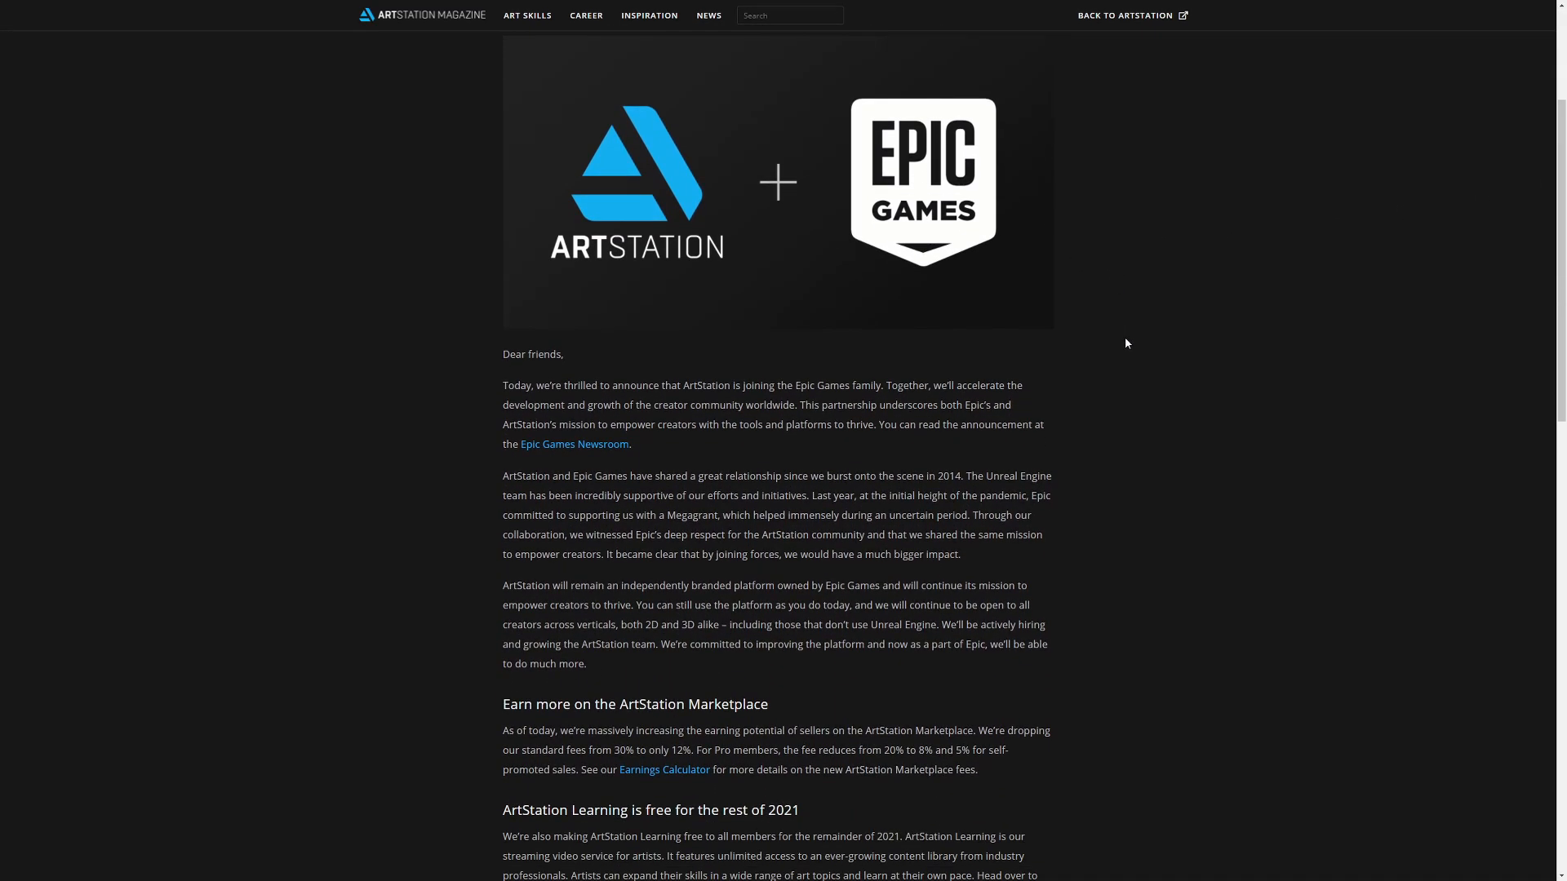
pyautogui.scroll(-3)
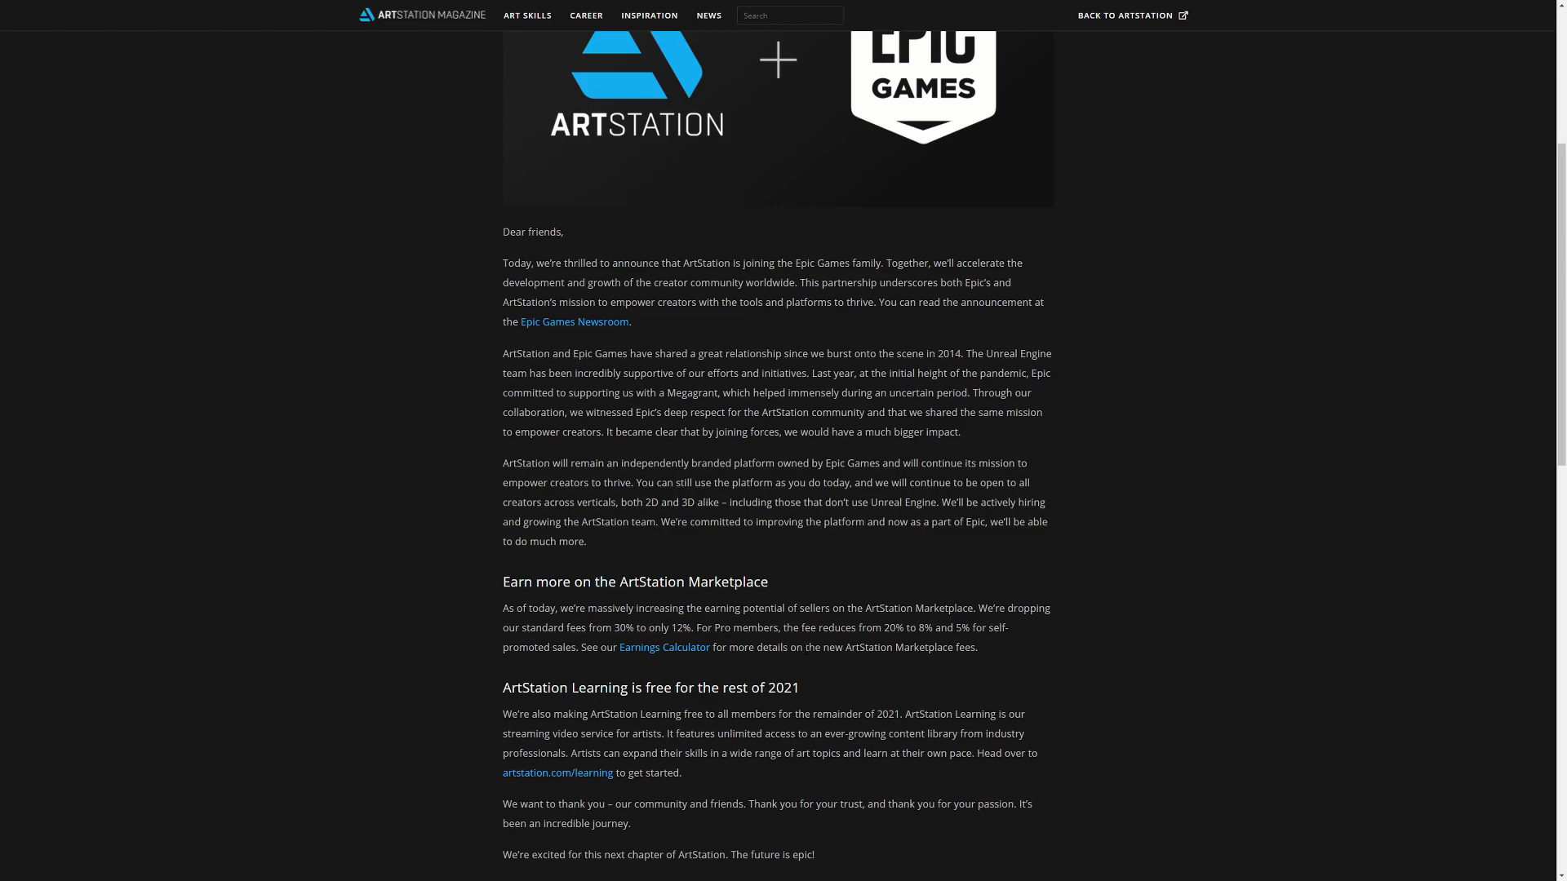
pyautogui.scroll(-3)
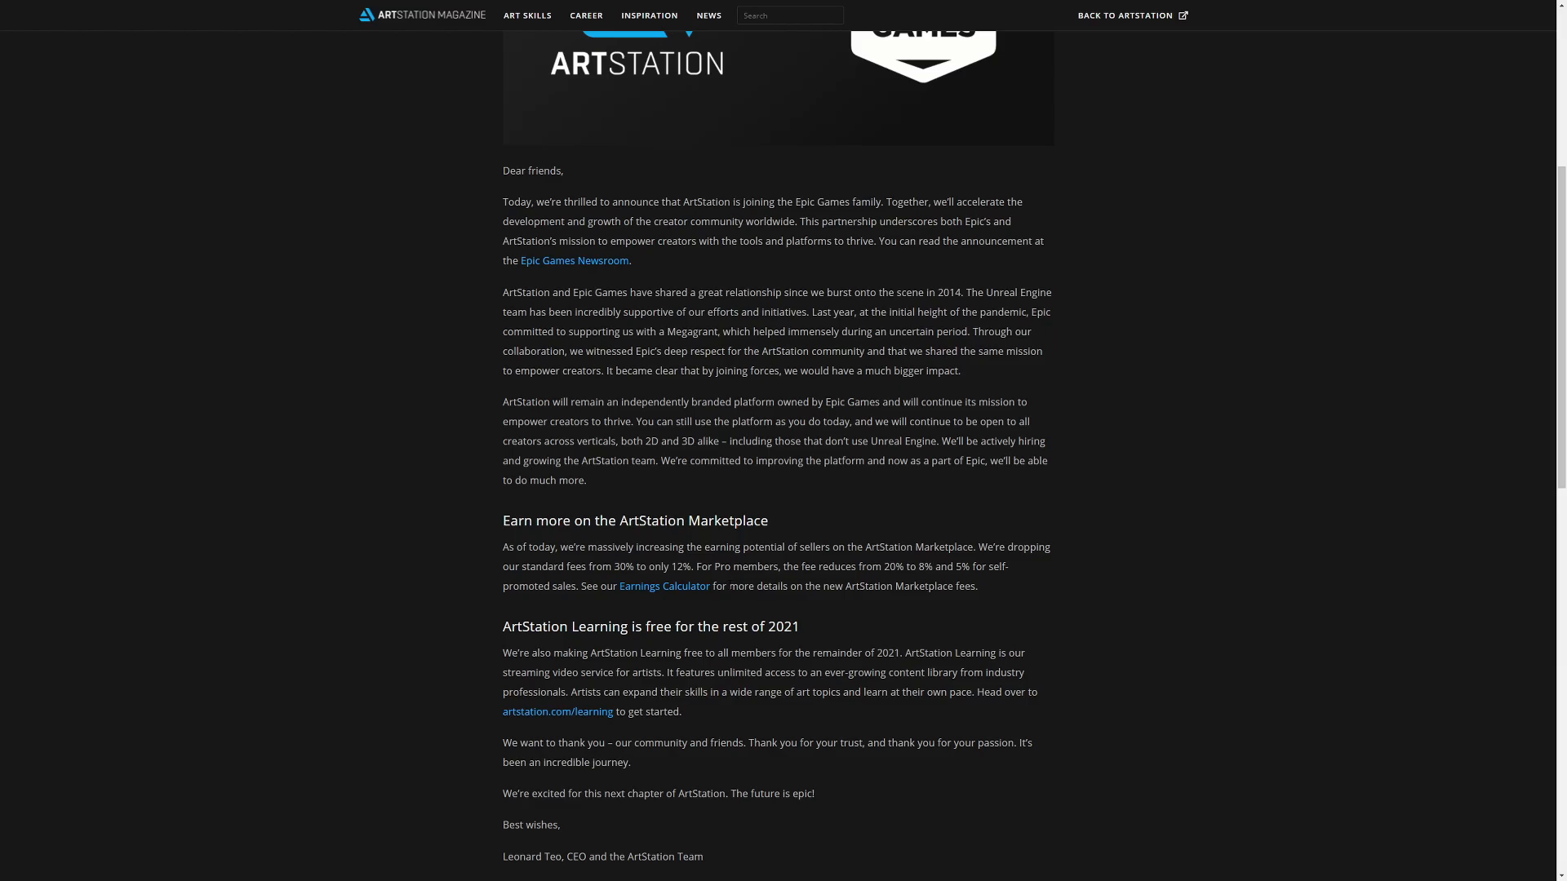
pyautogui.scroll(-3)
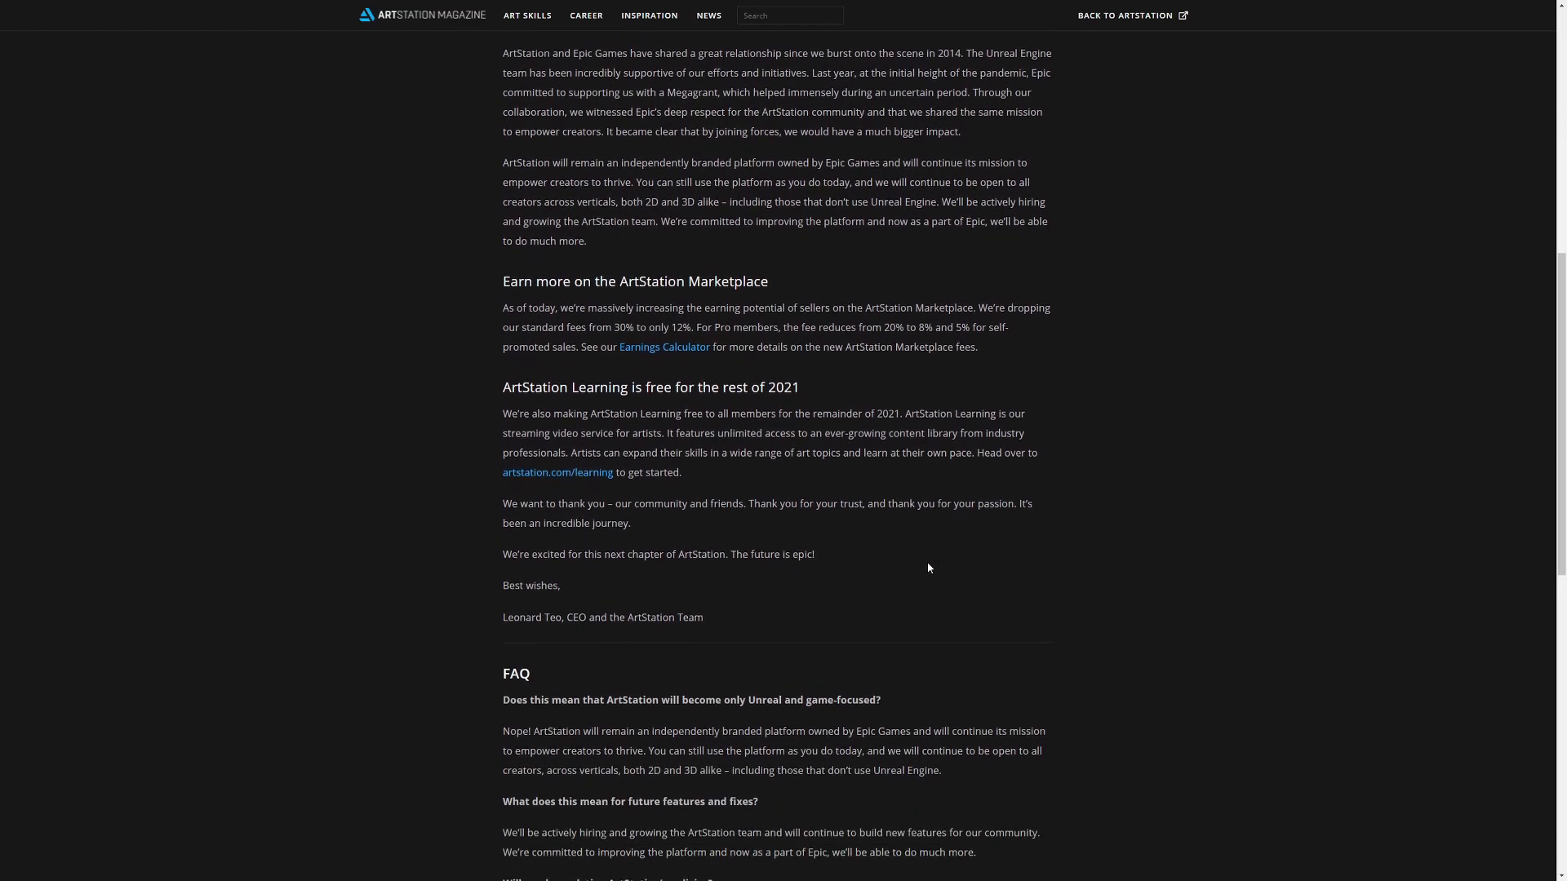
pyautogui.scroll(-3)
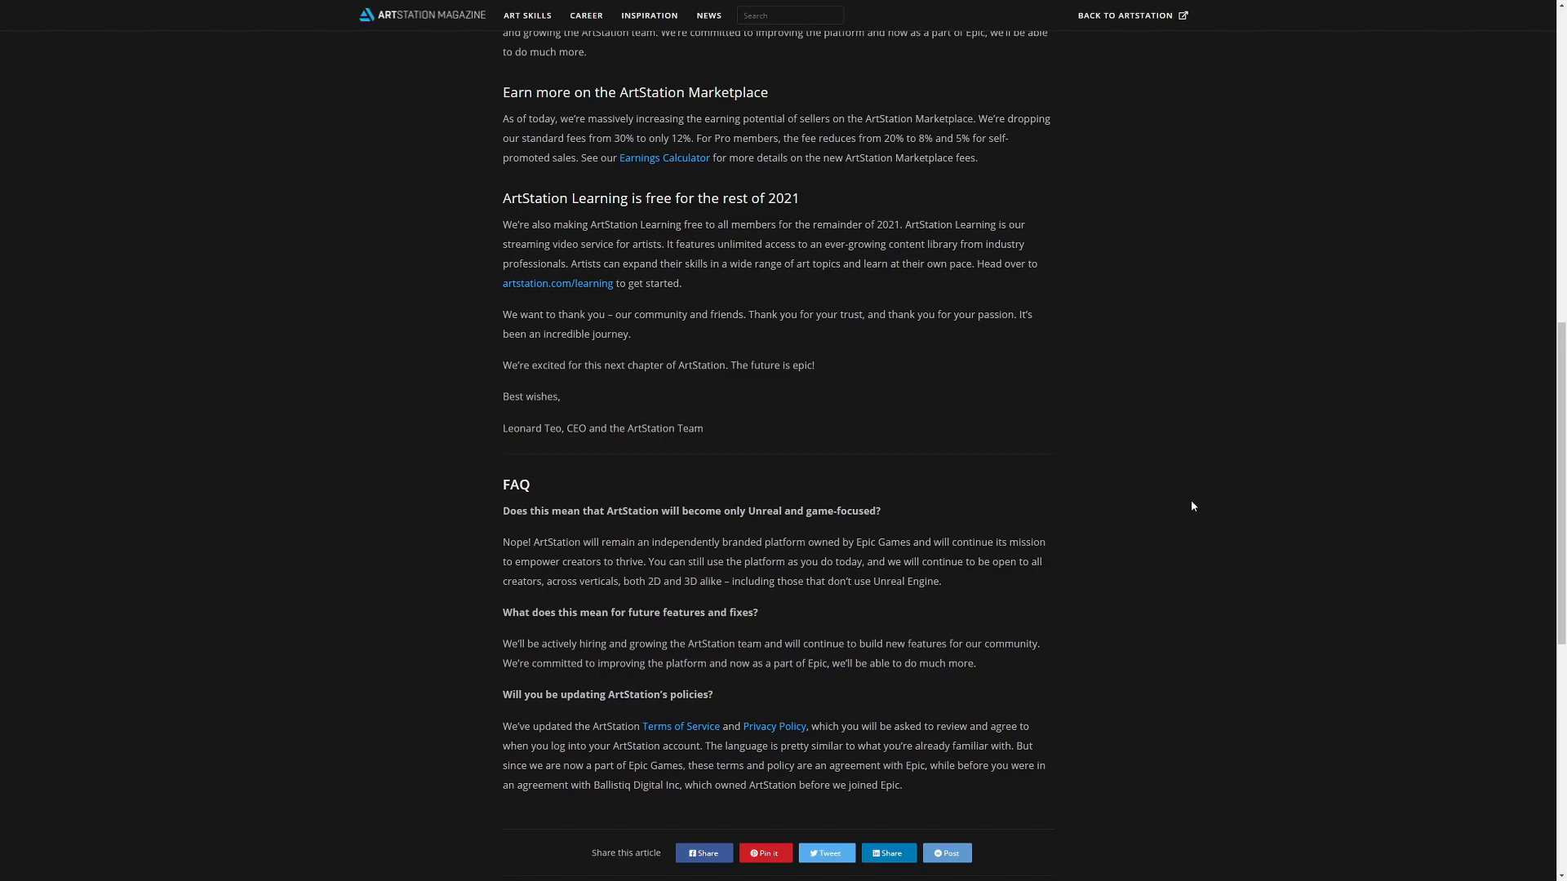
pyautogui.moveTo(1018, 343)
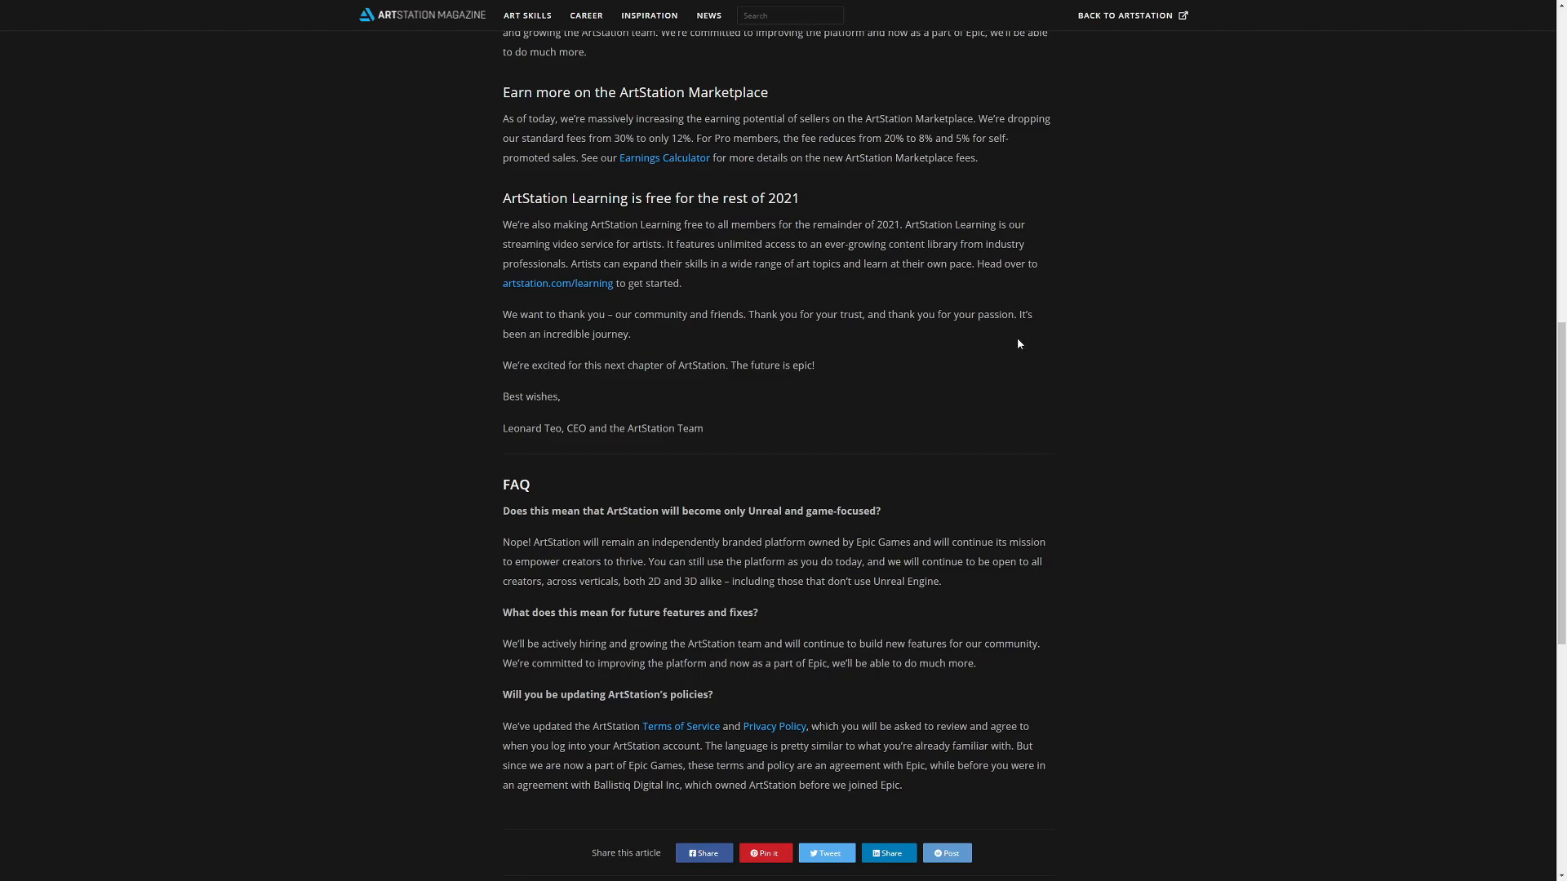
pyautogui.scroll(-3)
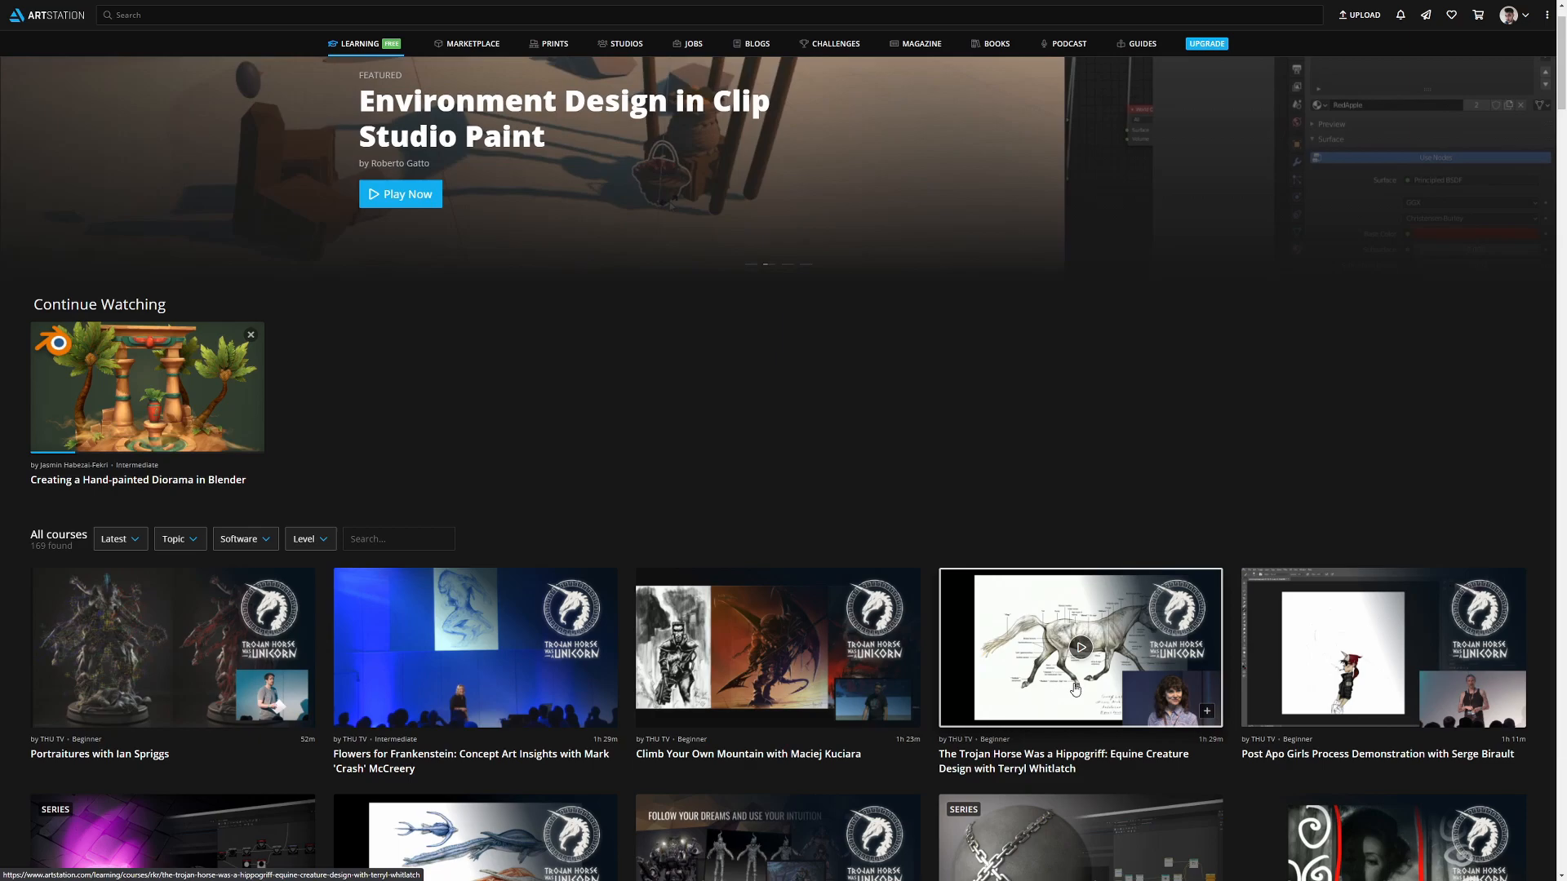
pyautogui.scroll(-3)
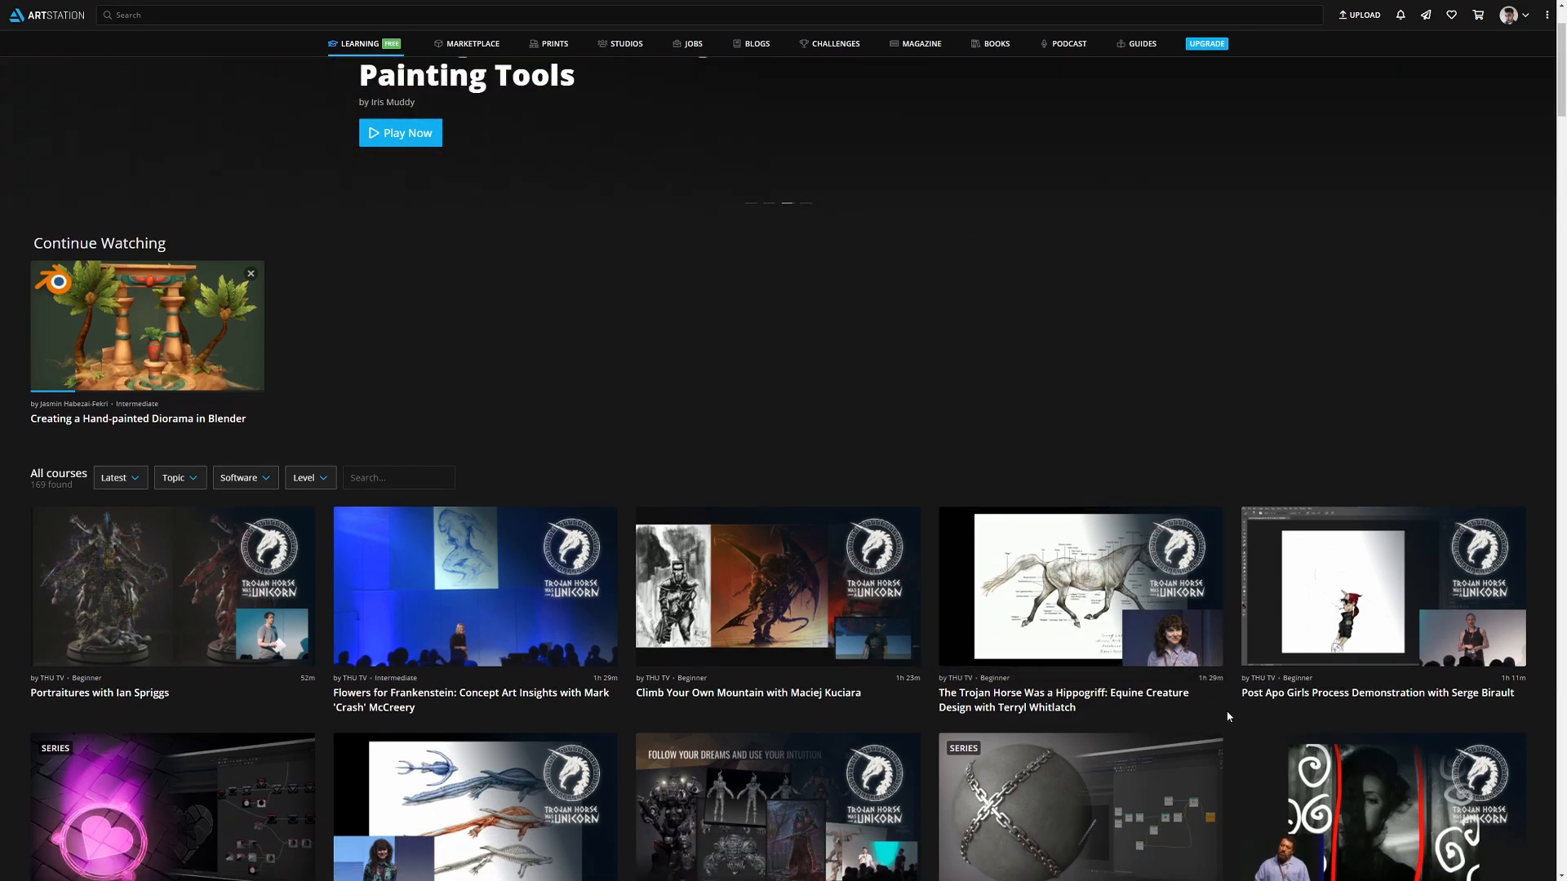
pyautogui.scroll(-3)
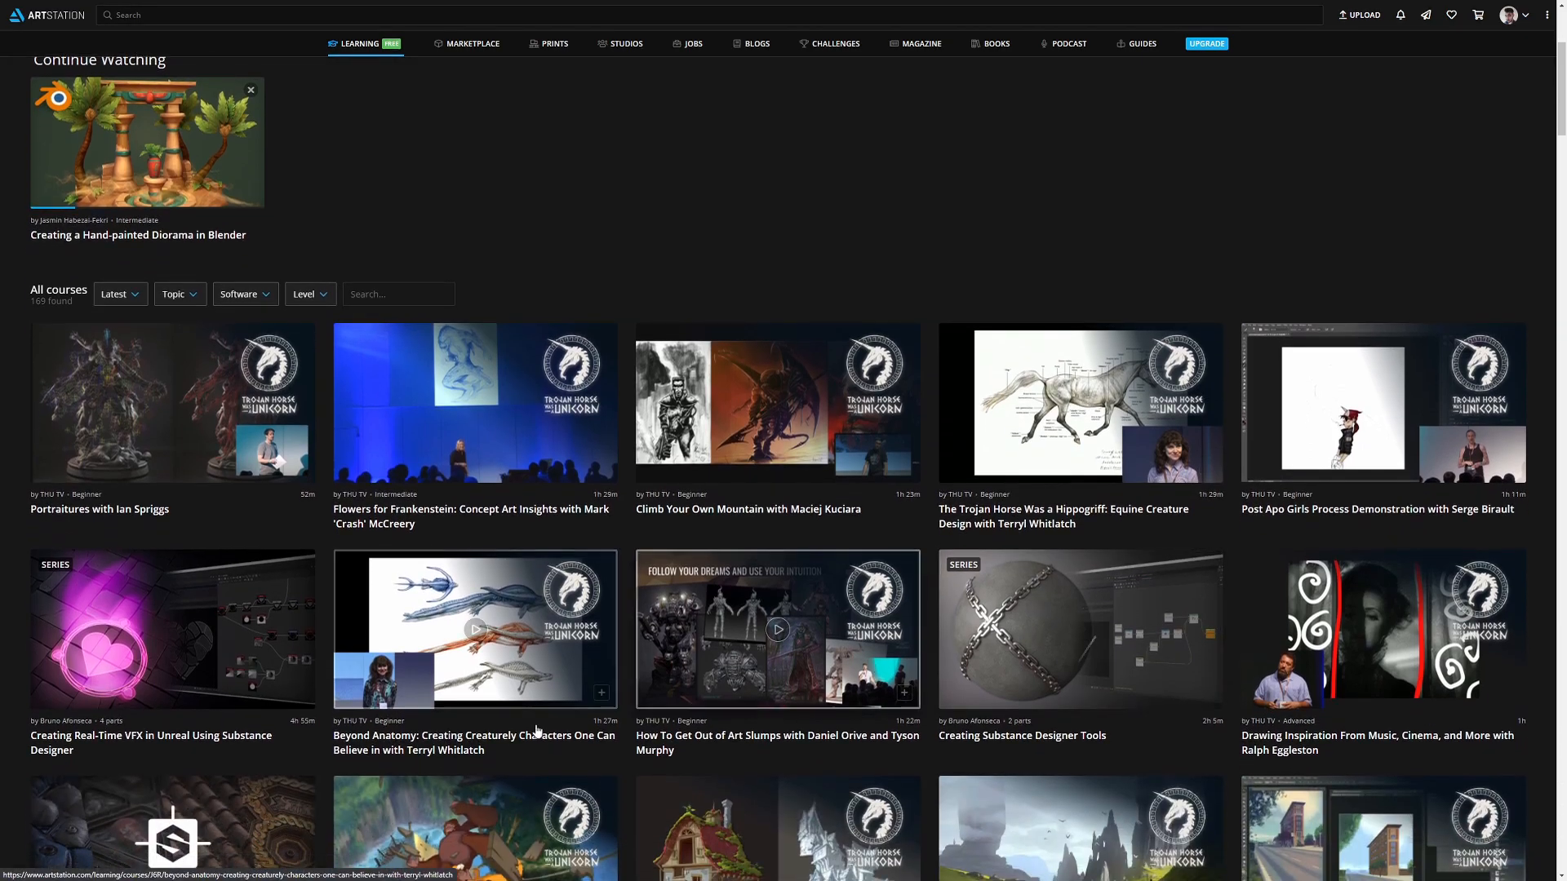
pyautogui.scroll(-3)
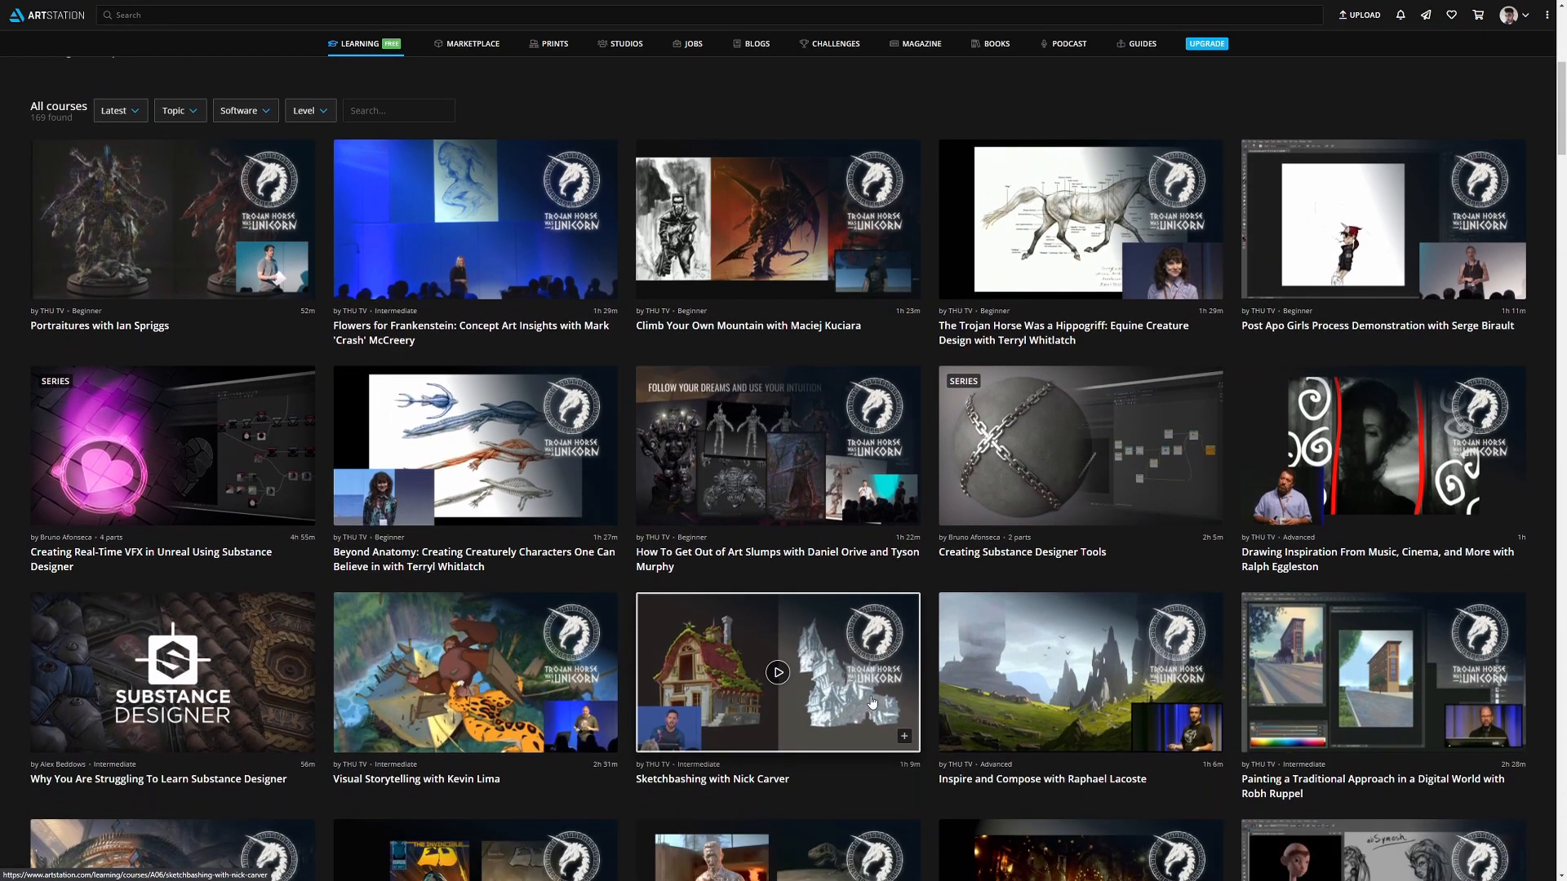
pyautogui.scroll(-3)
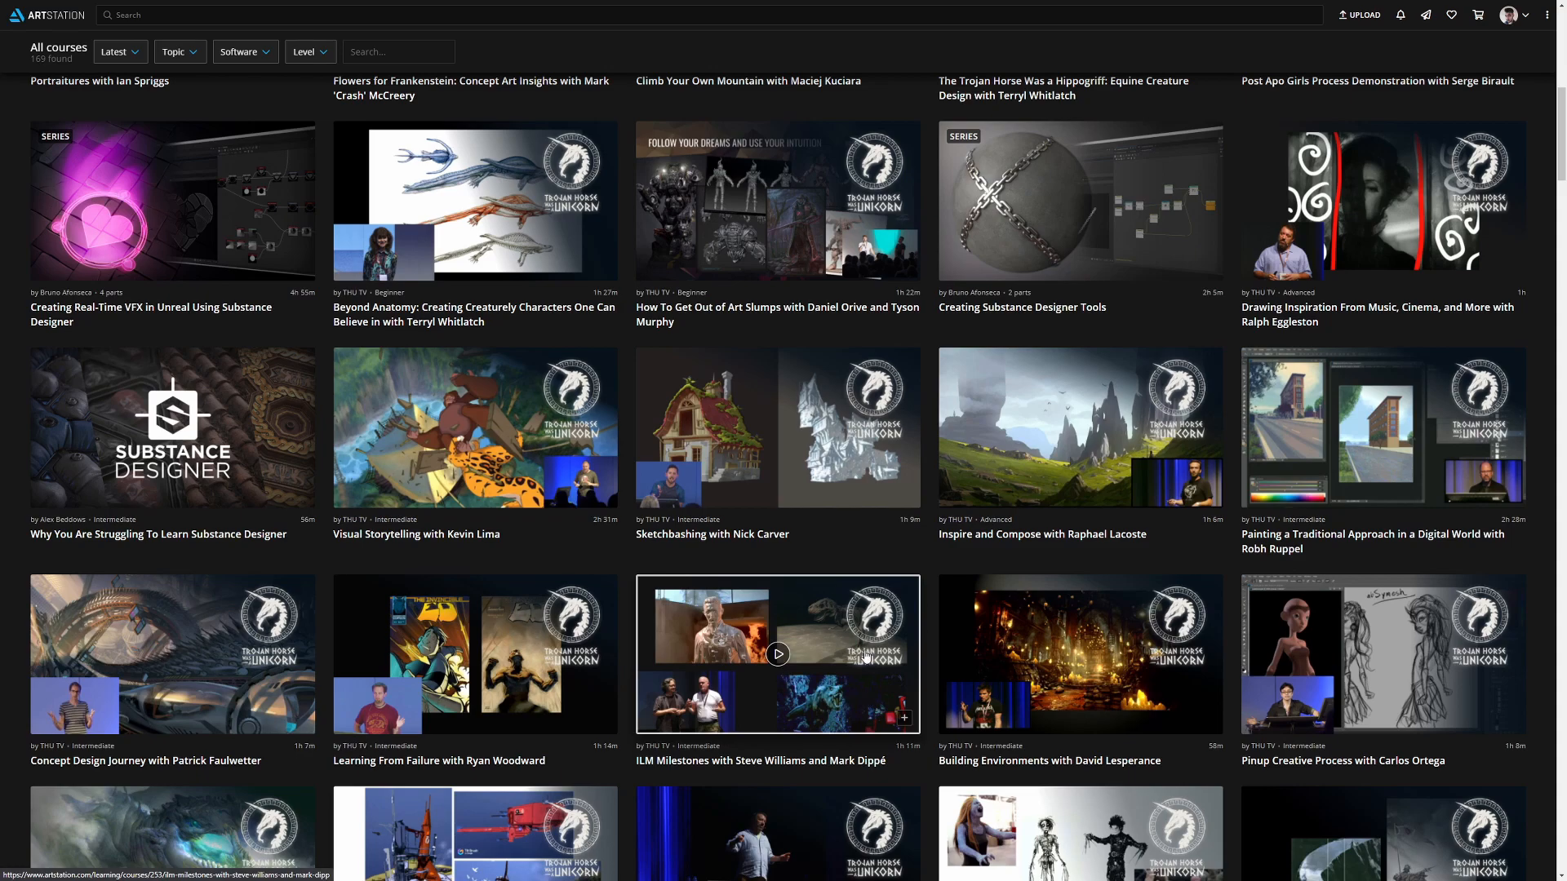
pyautogui.scroll(3)
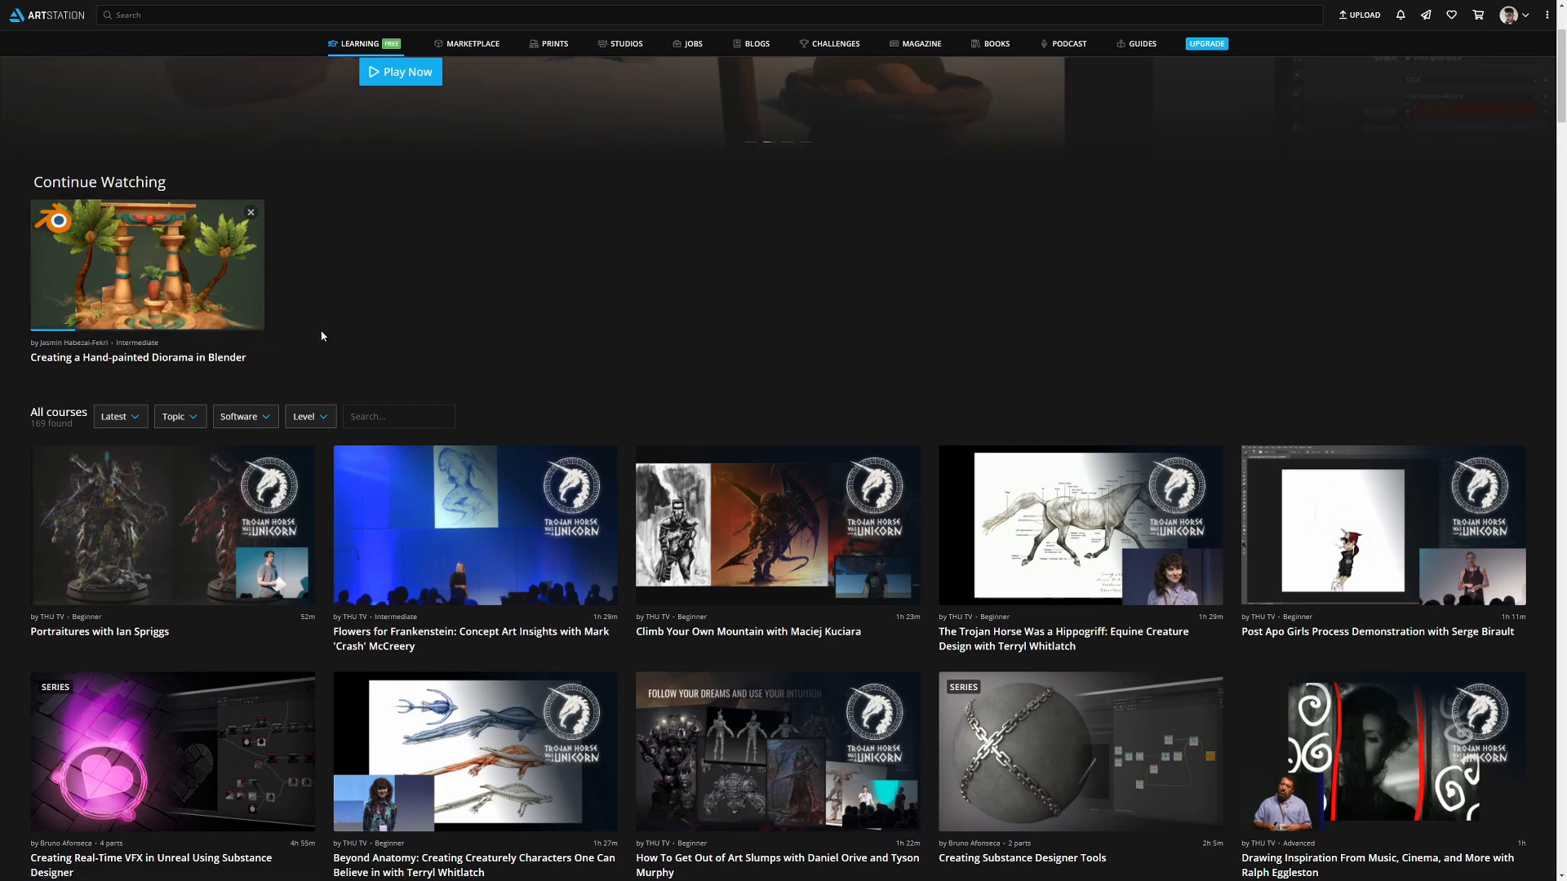
pyautogui.moveTo(357, 332)
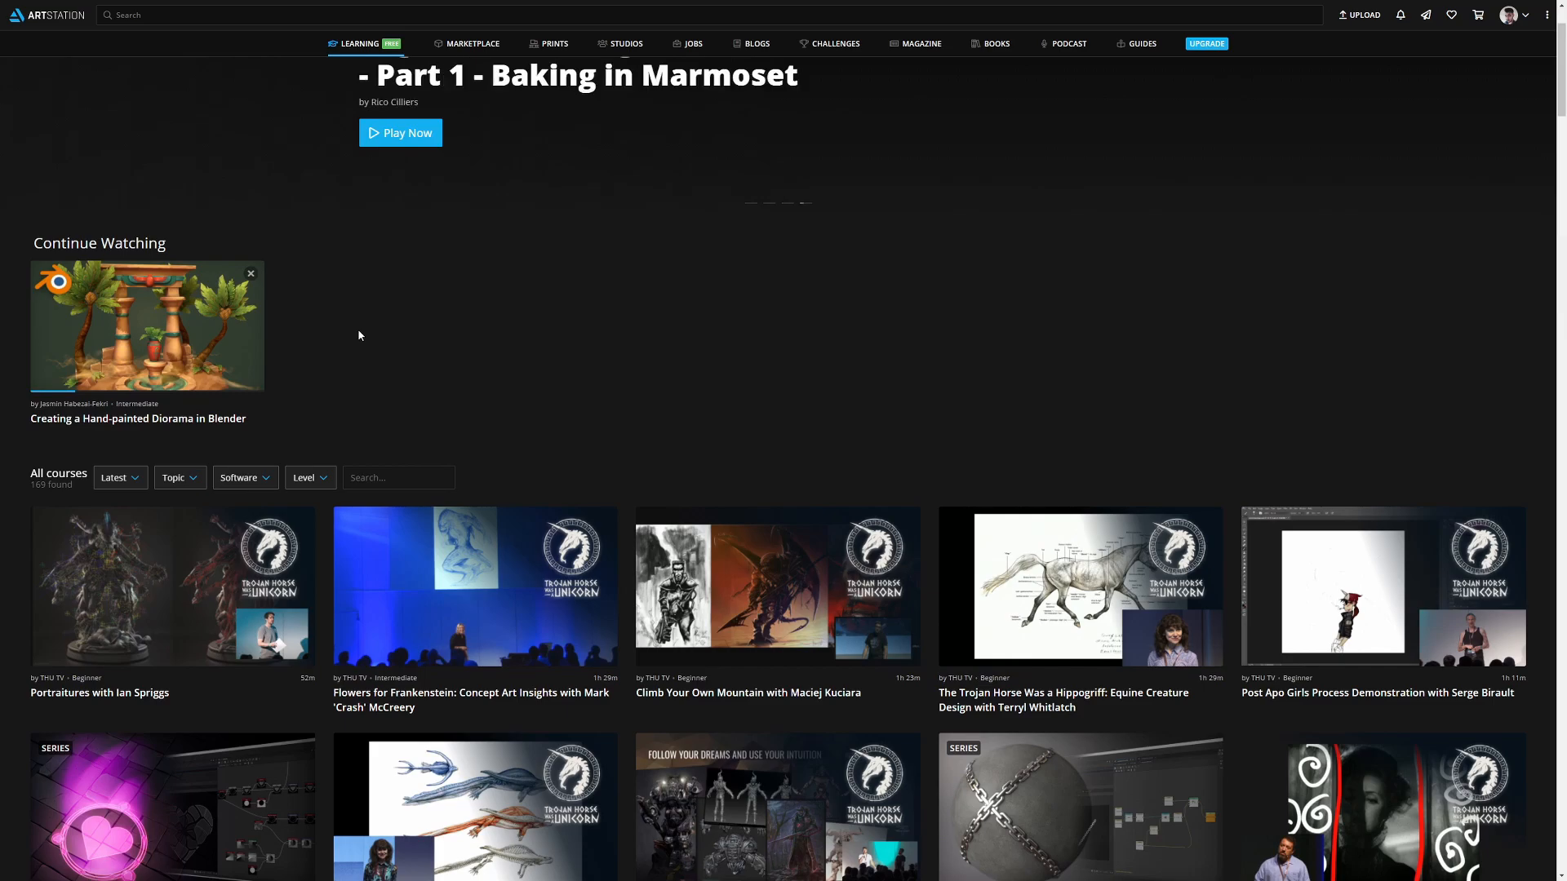
pyautogui.scroll(-3)
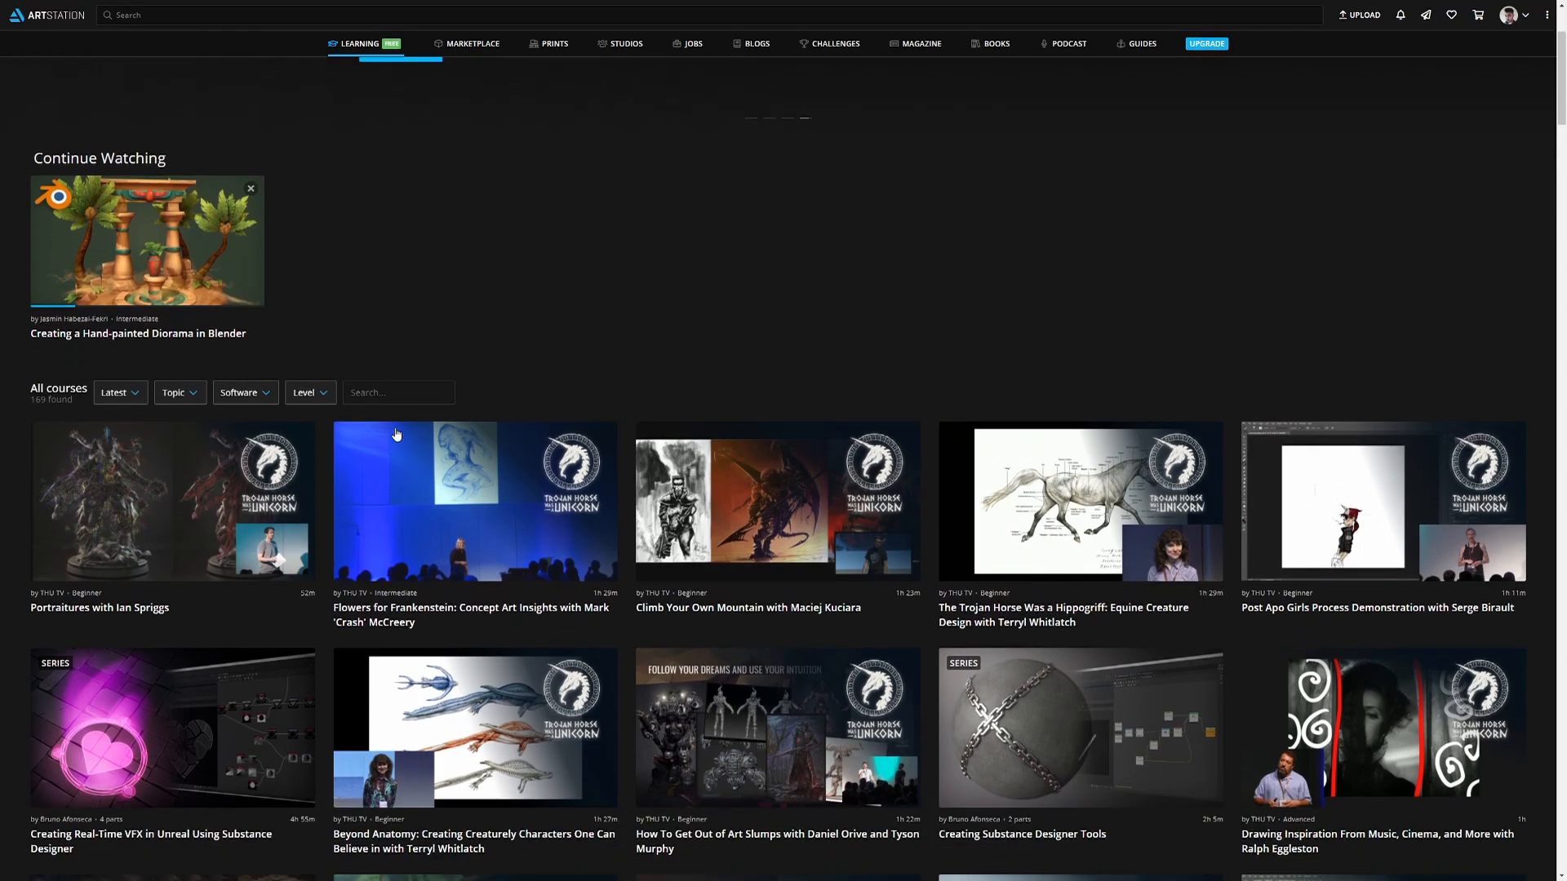
pyautogui.scroll(-3)
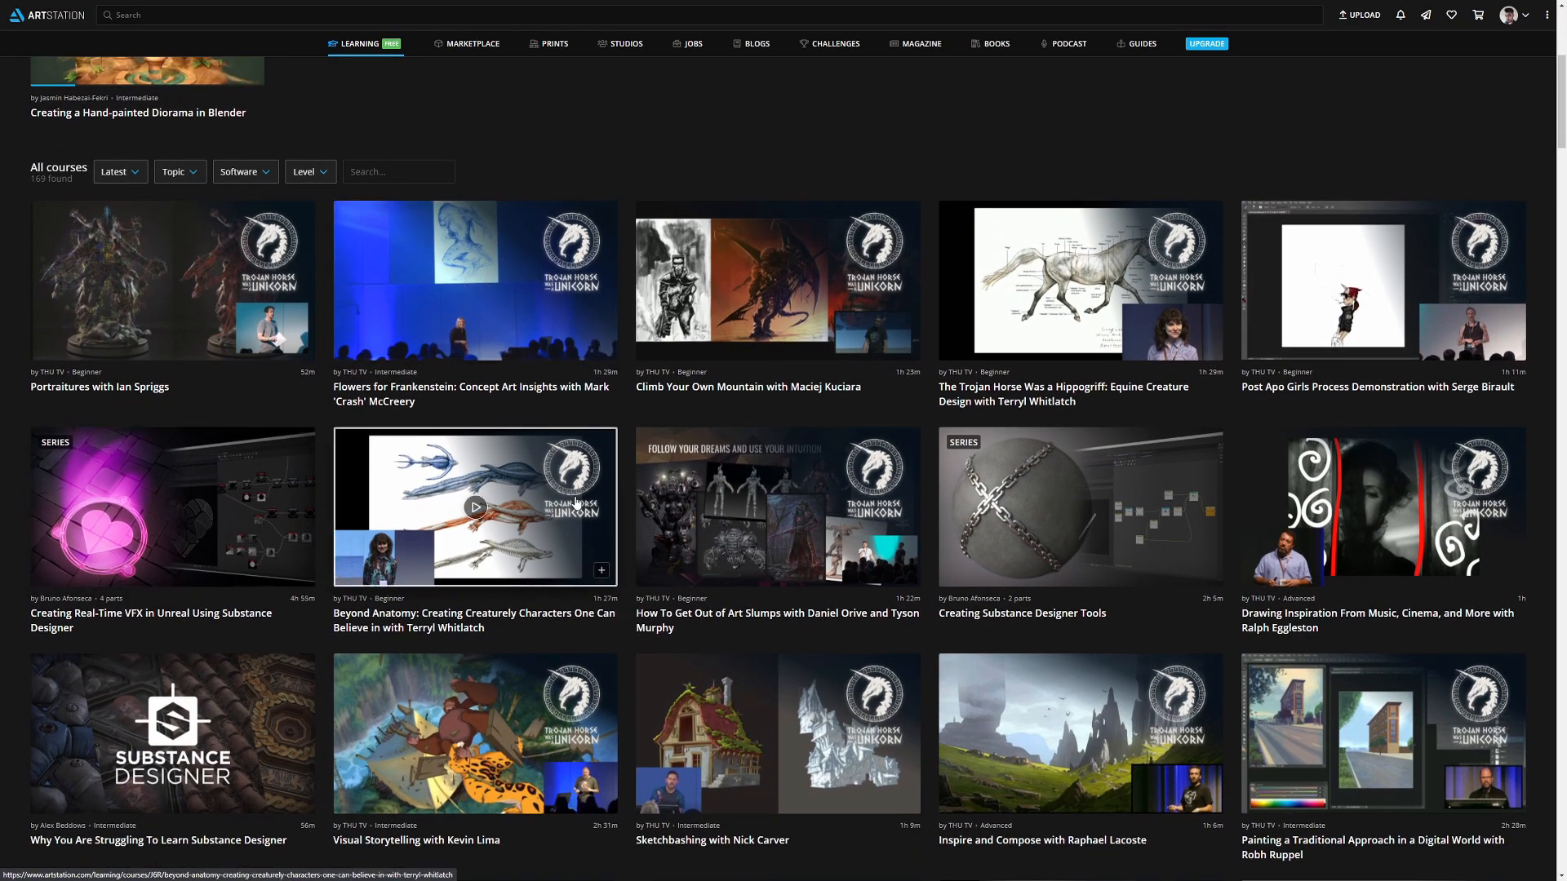
pyautogui.scroll(-3)
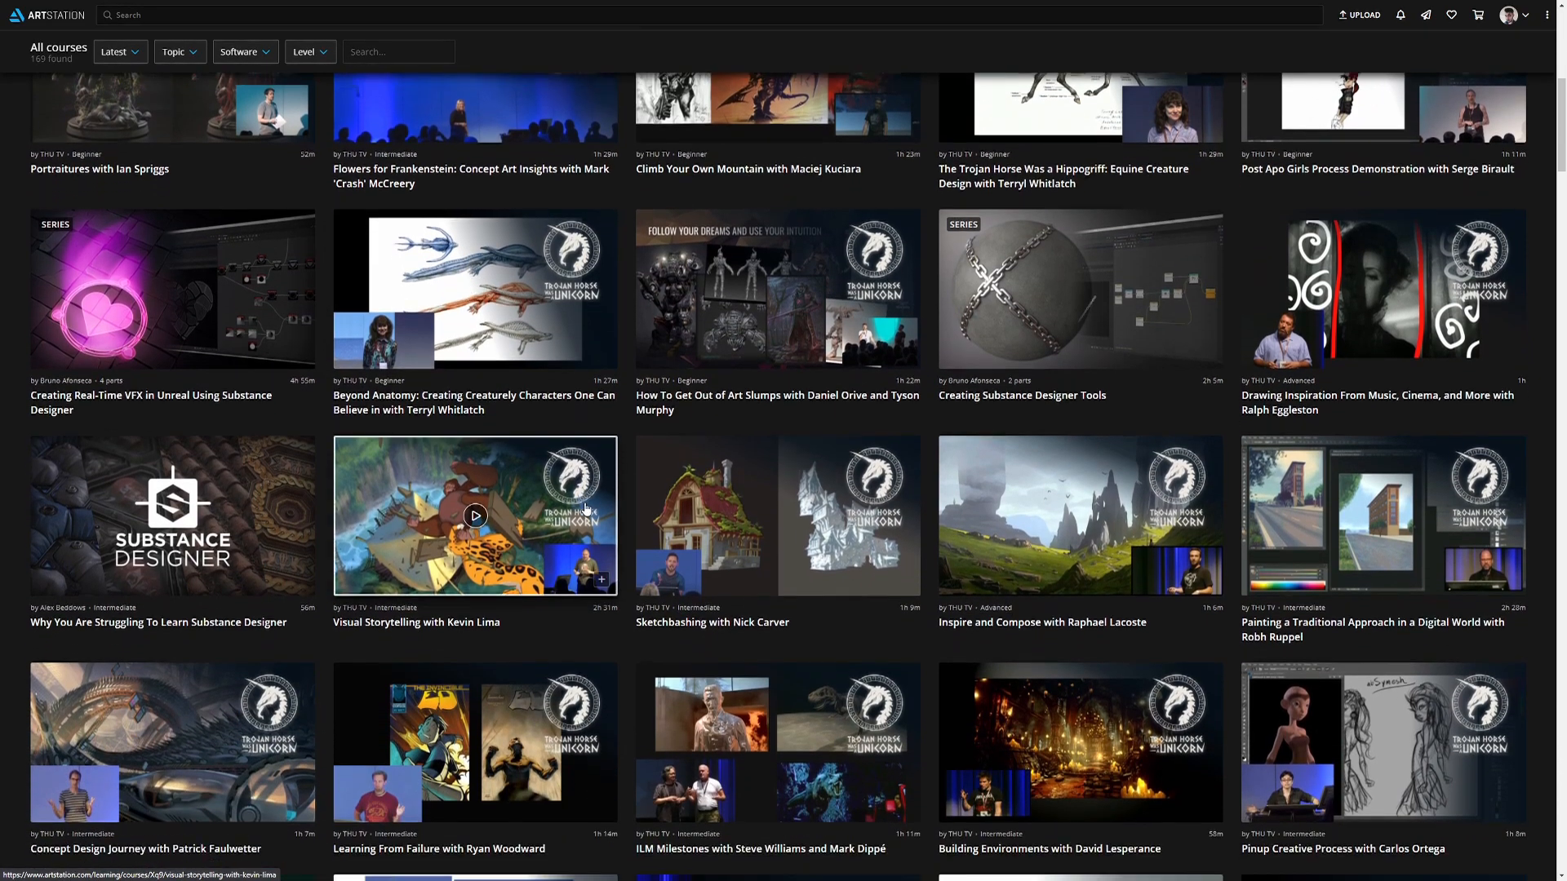
pyautogui.scroll(-3)
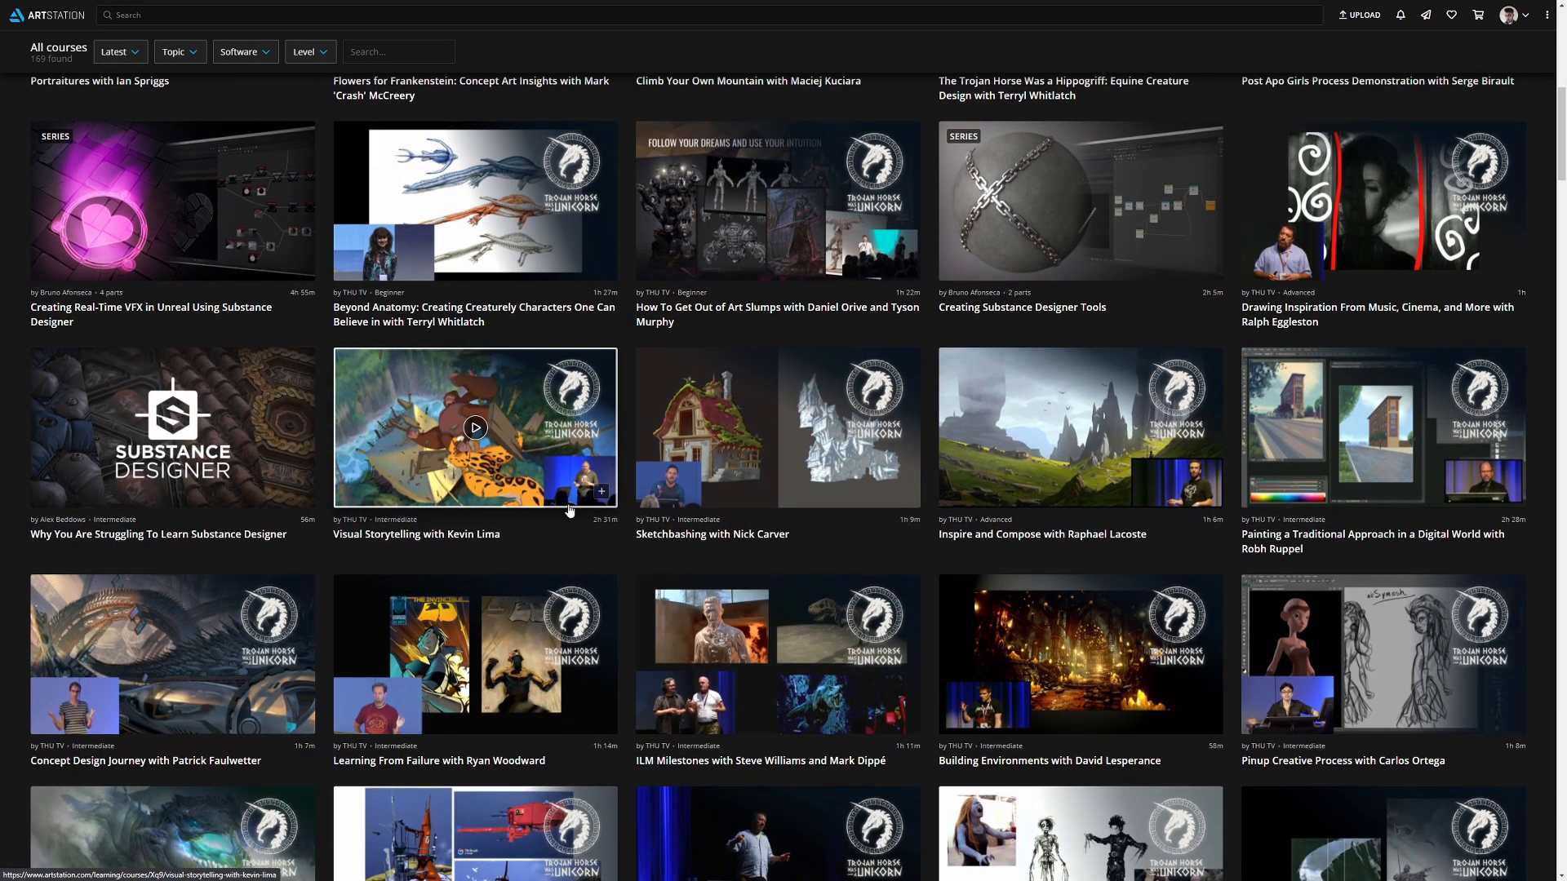
pyautogui.scroll(-3)
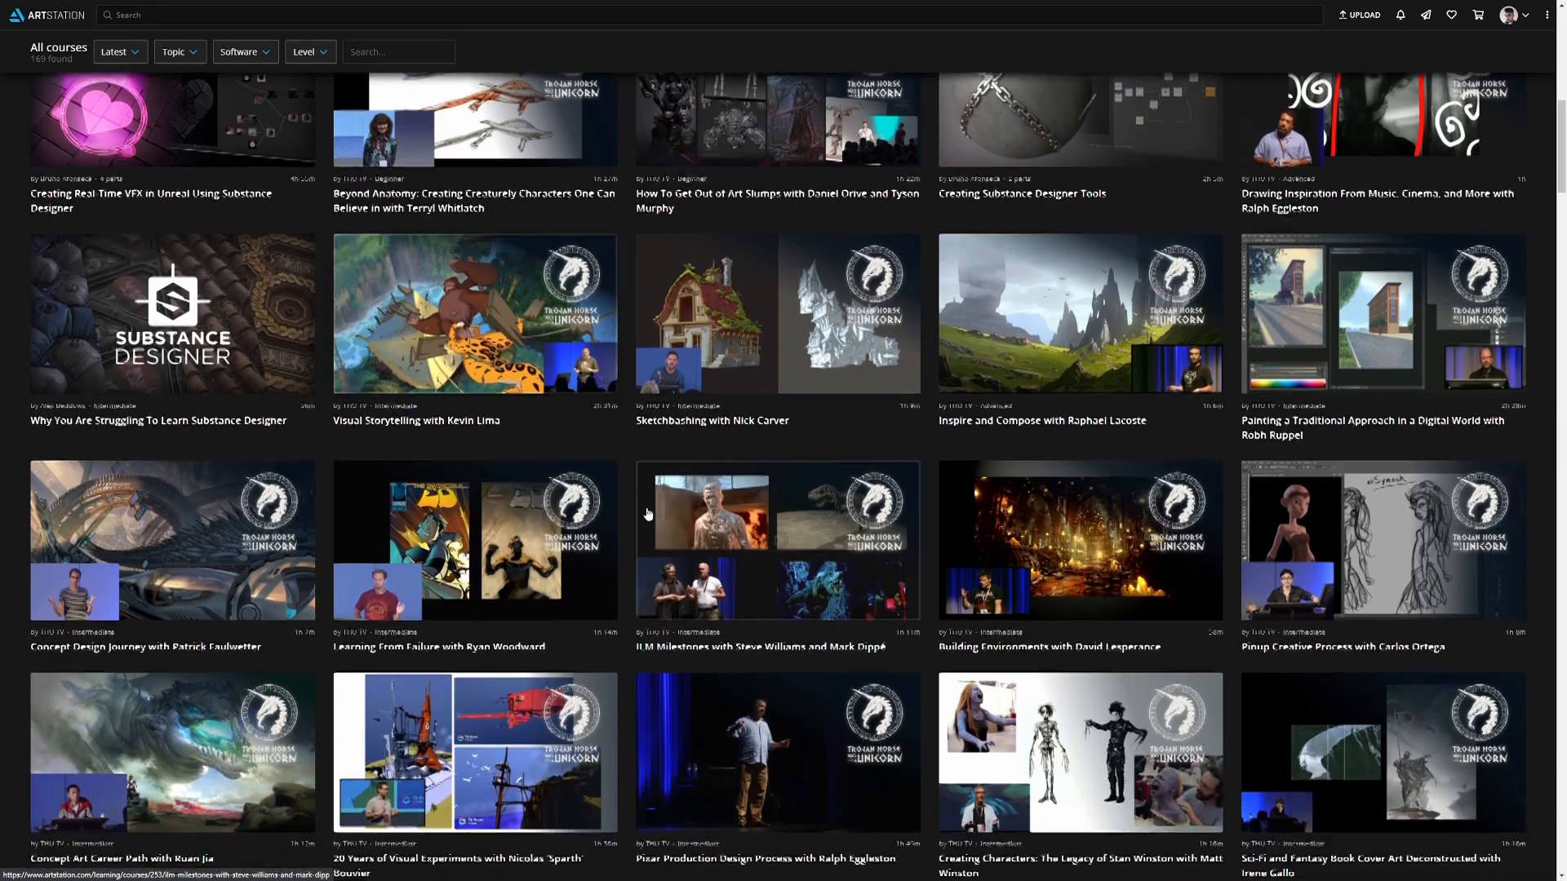
pyautogui.scroll(-3)
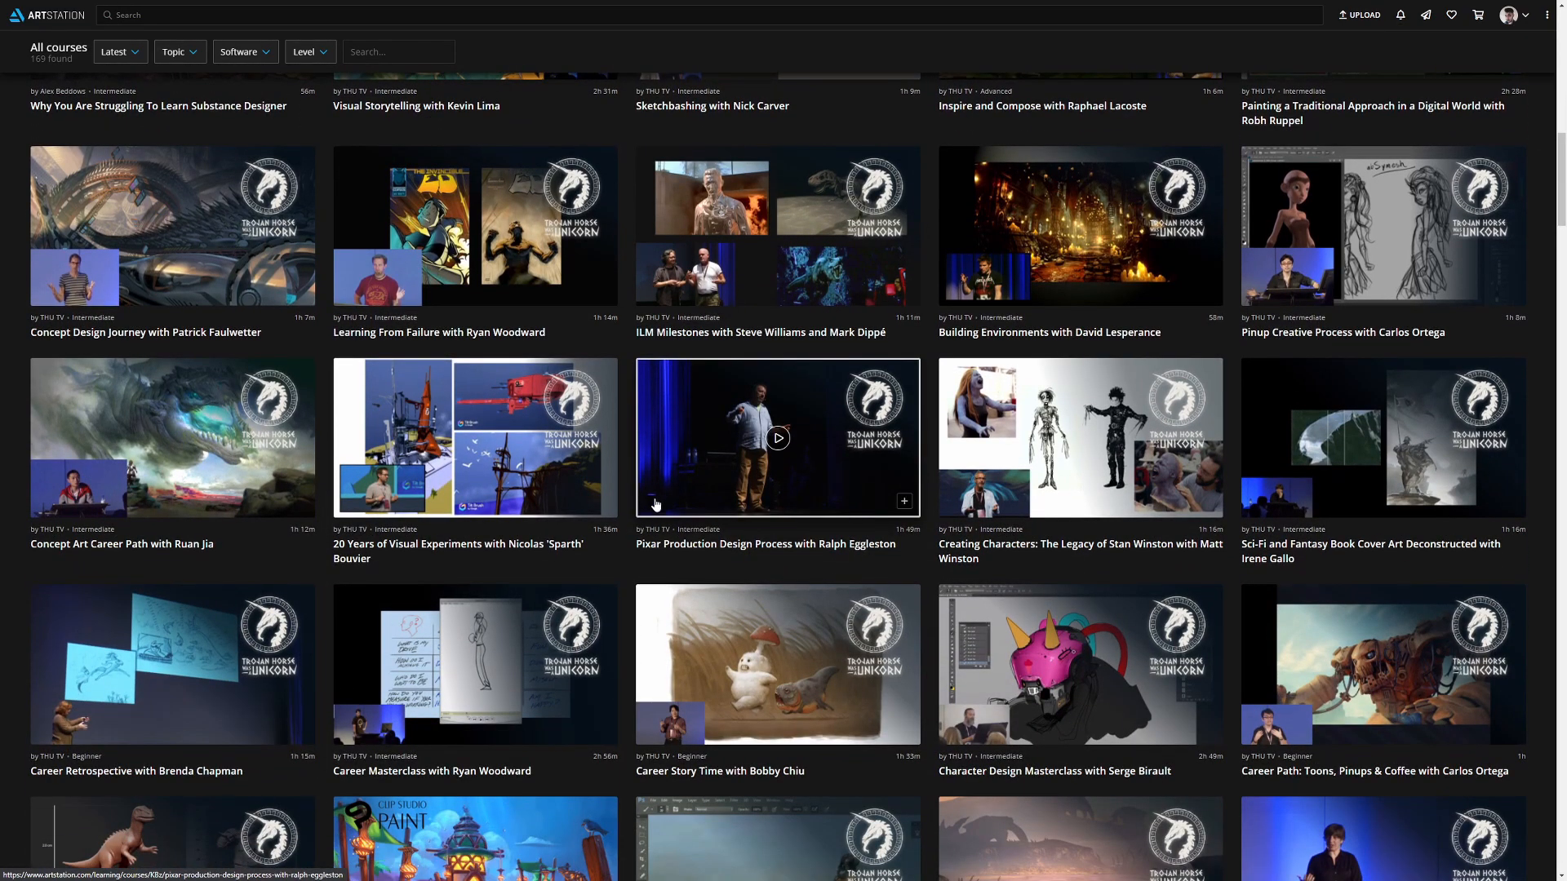
pyautogui.scroll(-3)
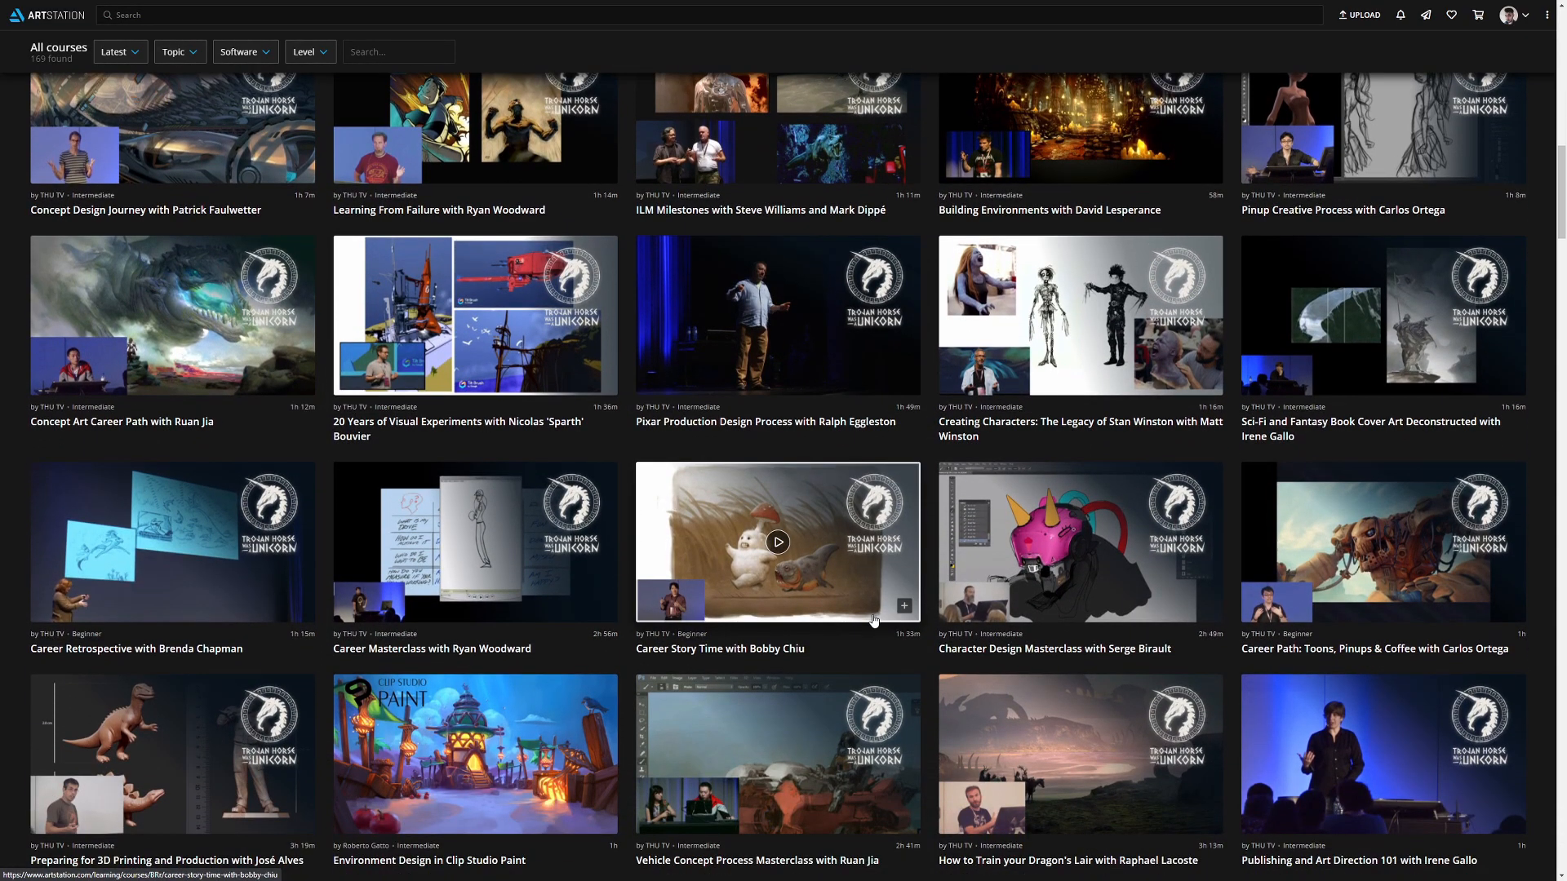
pyautogui.moveTo(825, 614)
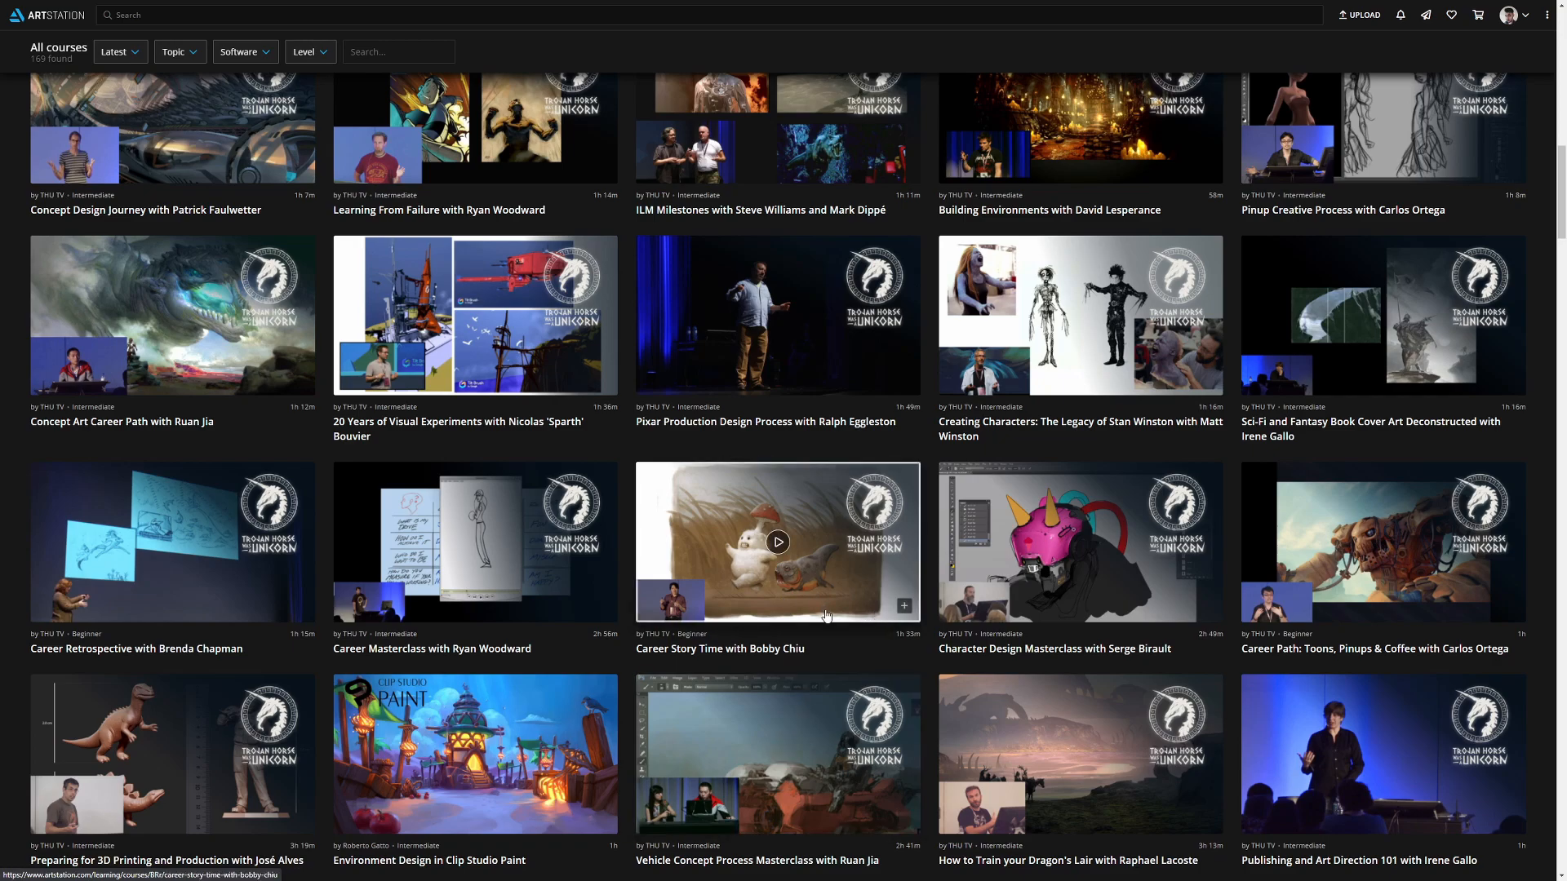
pyautogui.scroll(-3)
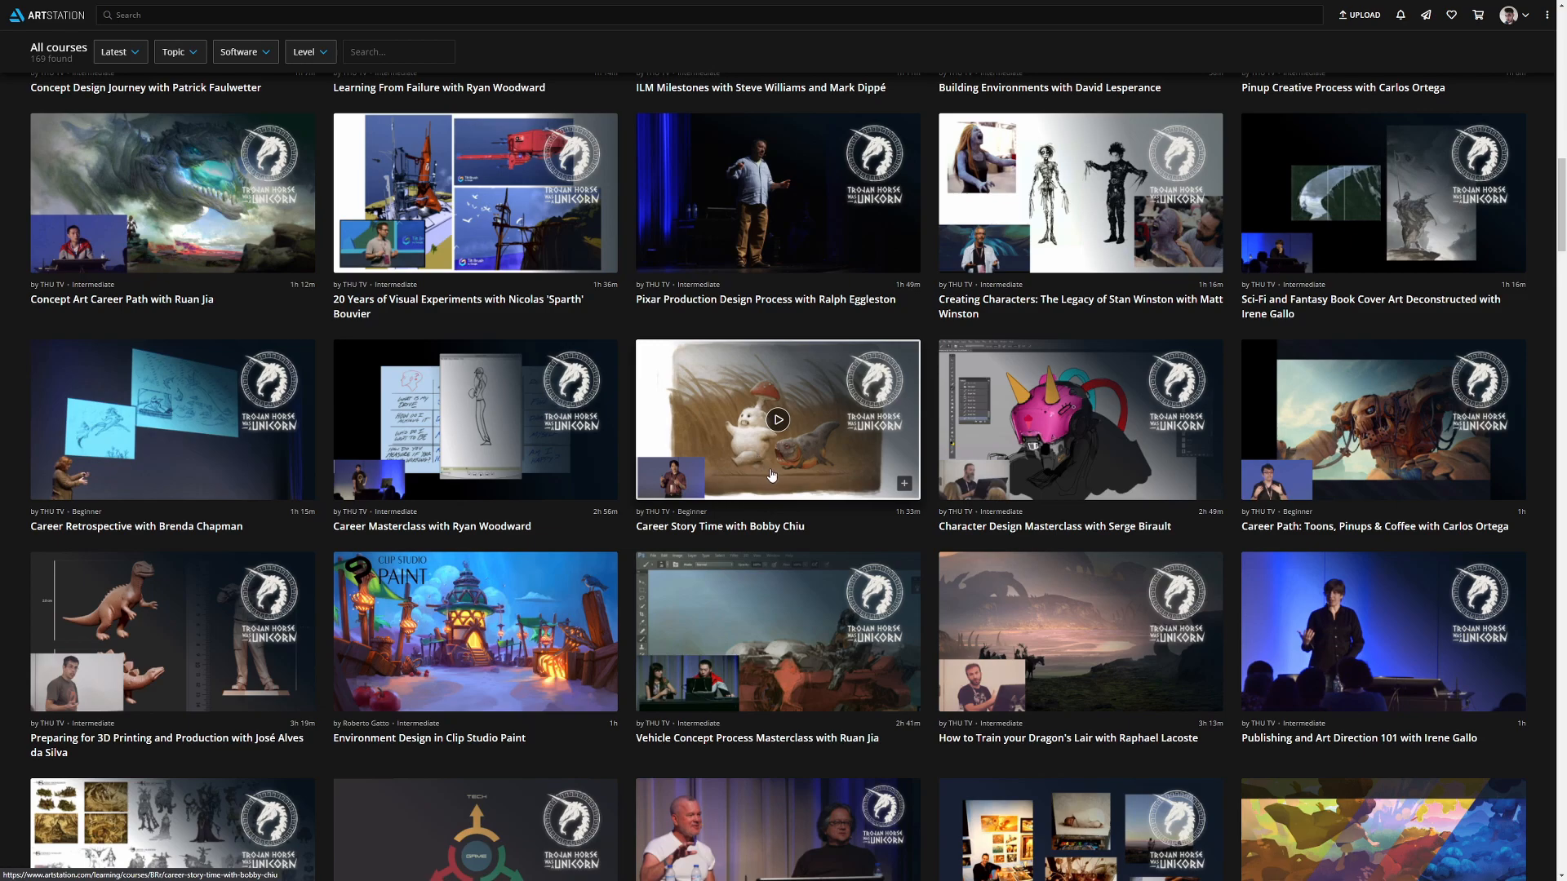
pyautogui.scroll(-3)
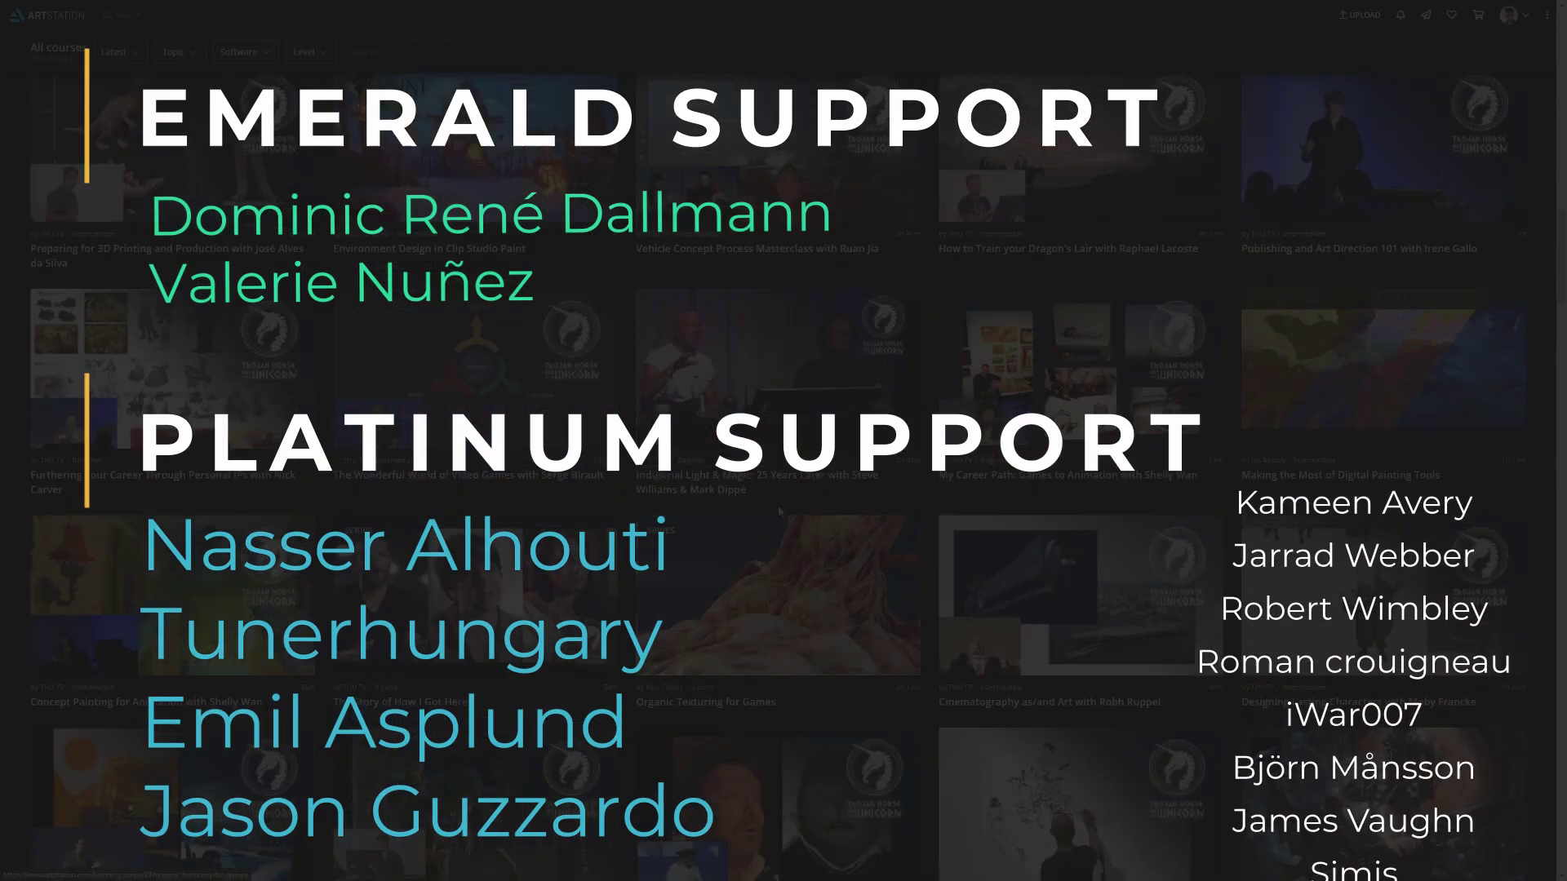
pyautogui.scroll(-3)
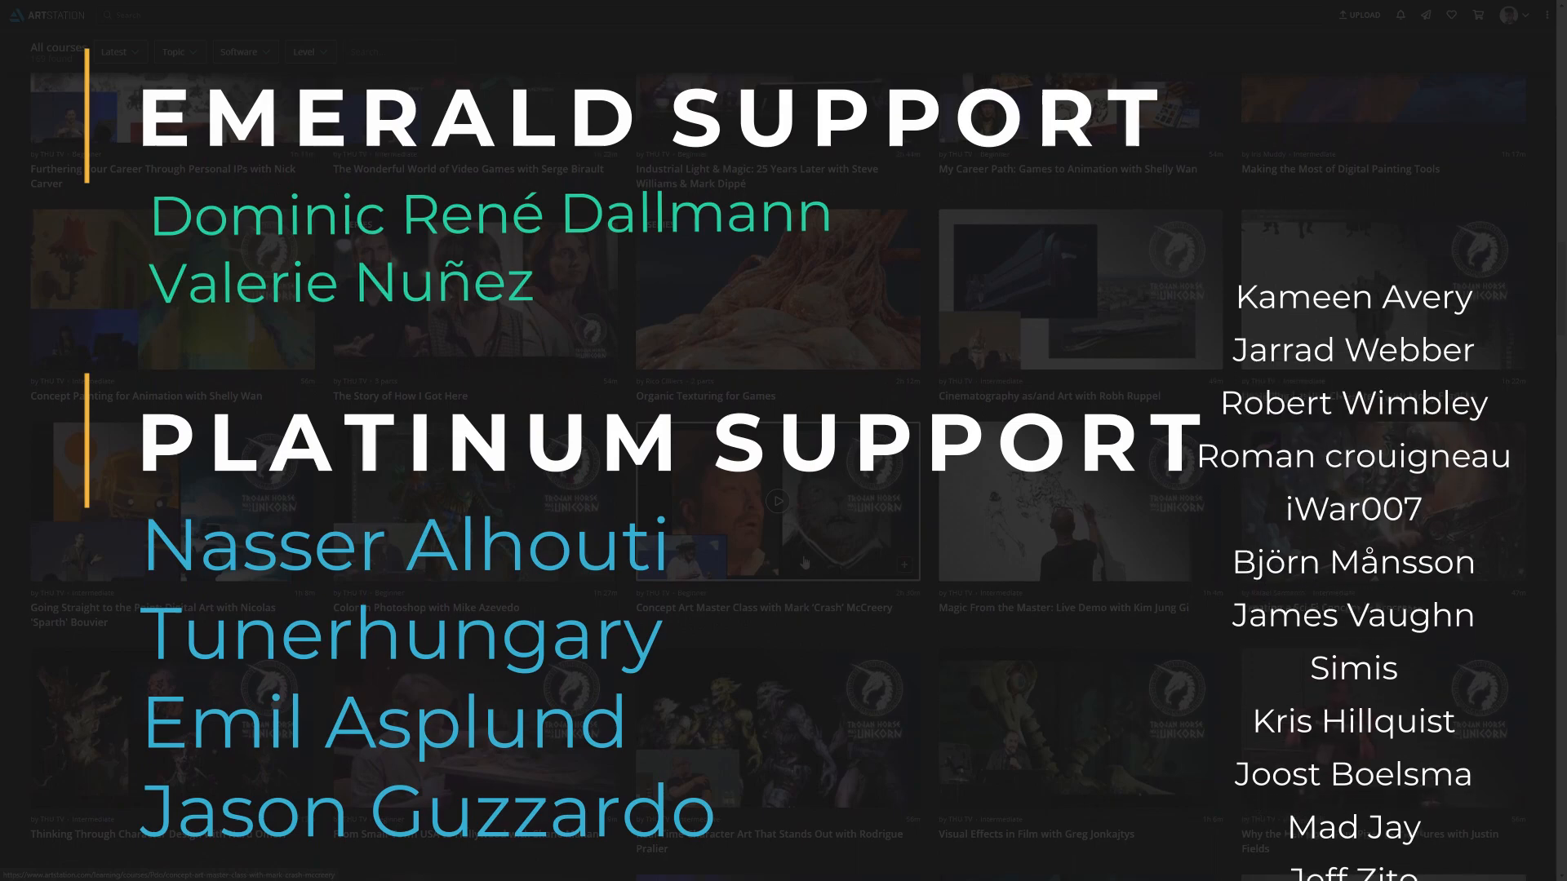
pyautogui.scroll(-3)
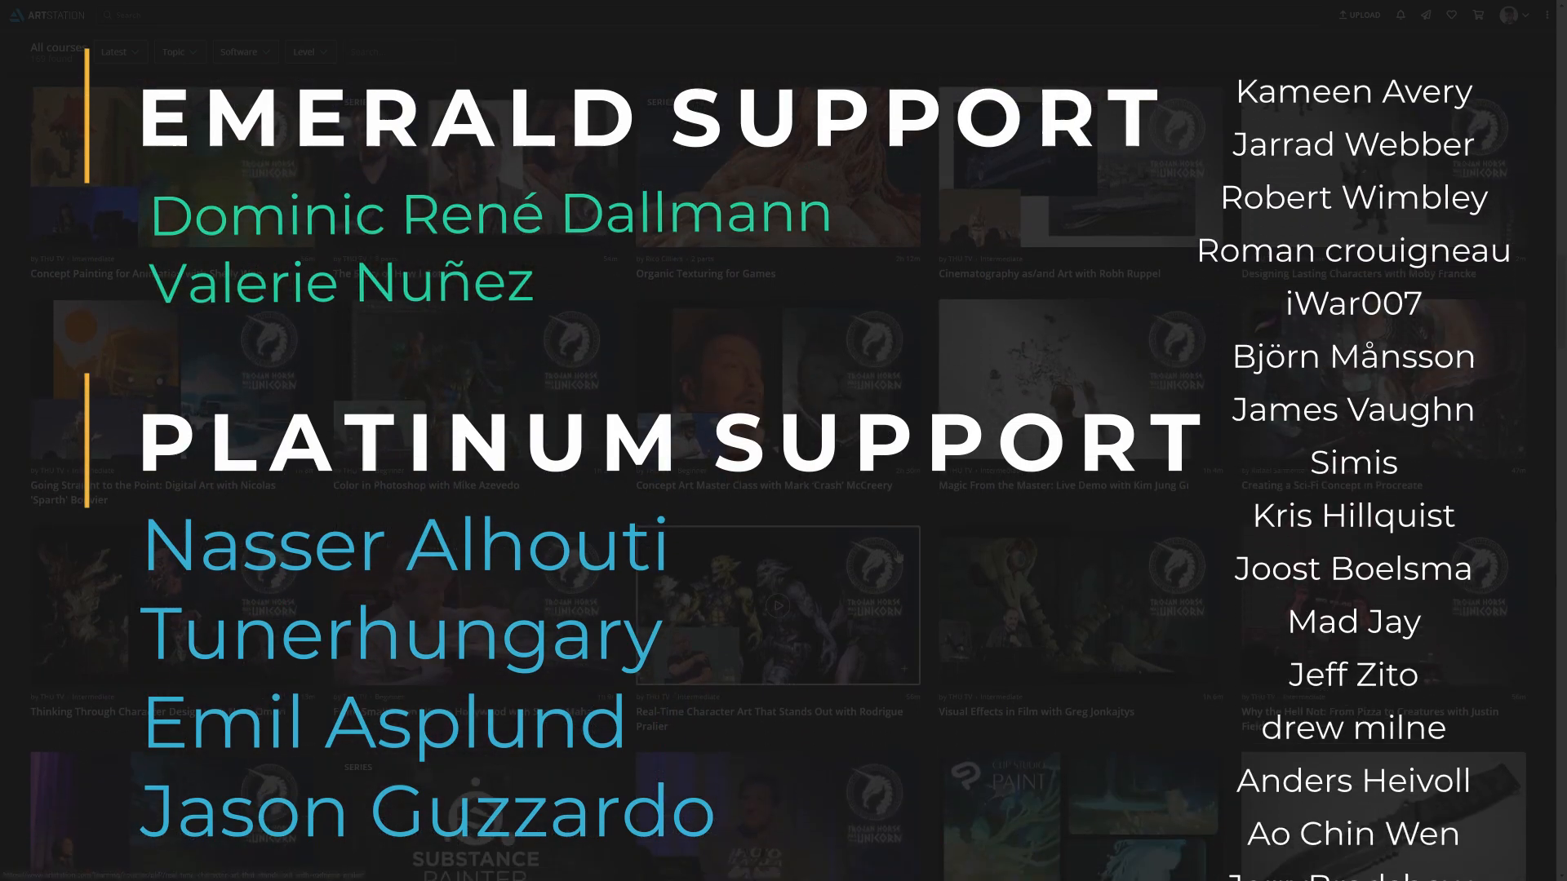
pyautogui.scroll(-3)
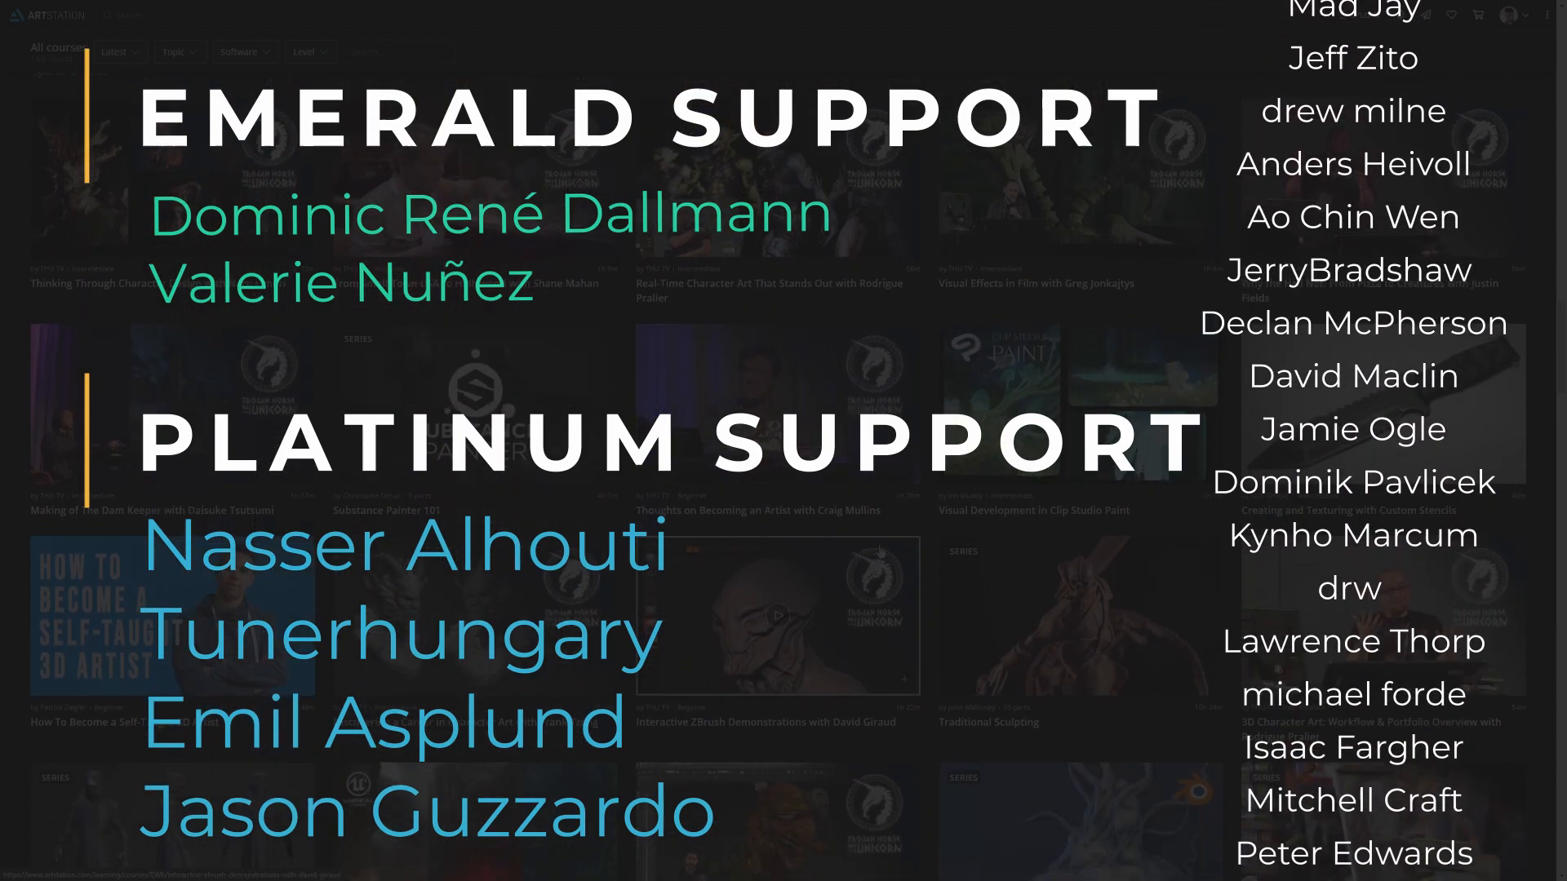
pyautogui.scroll(-3)
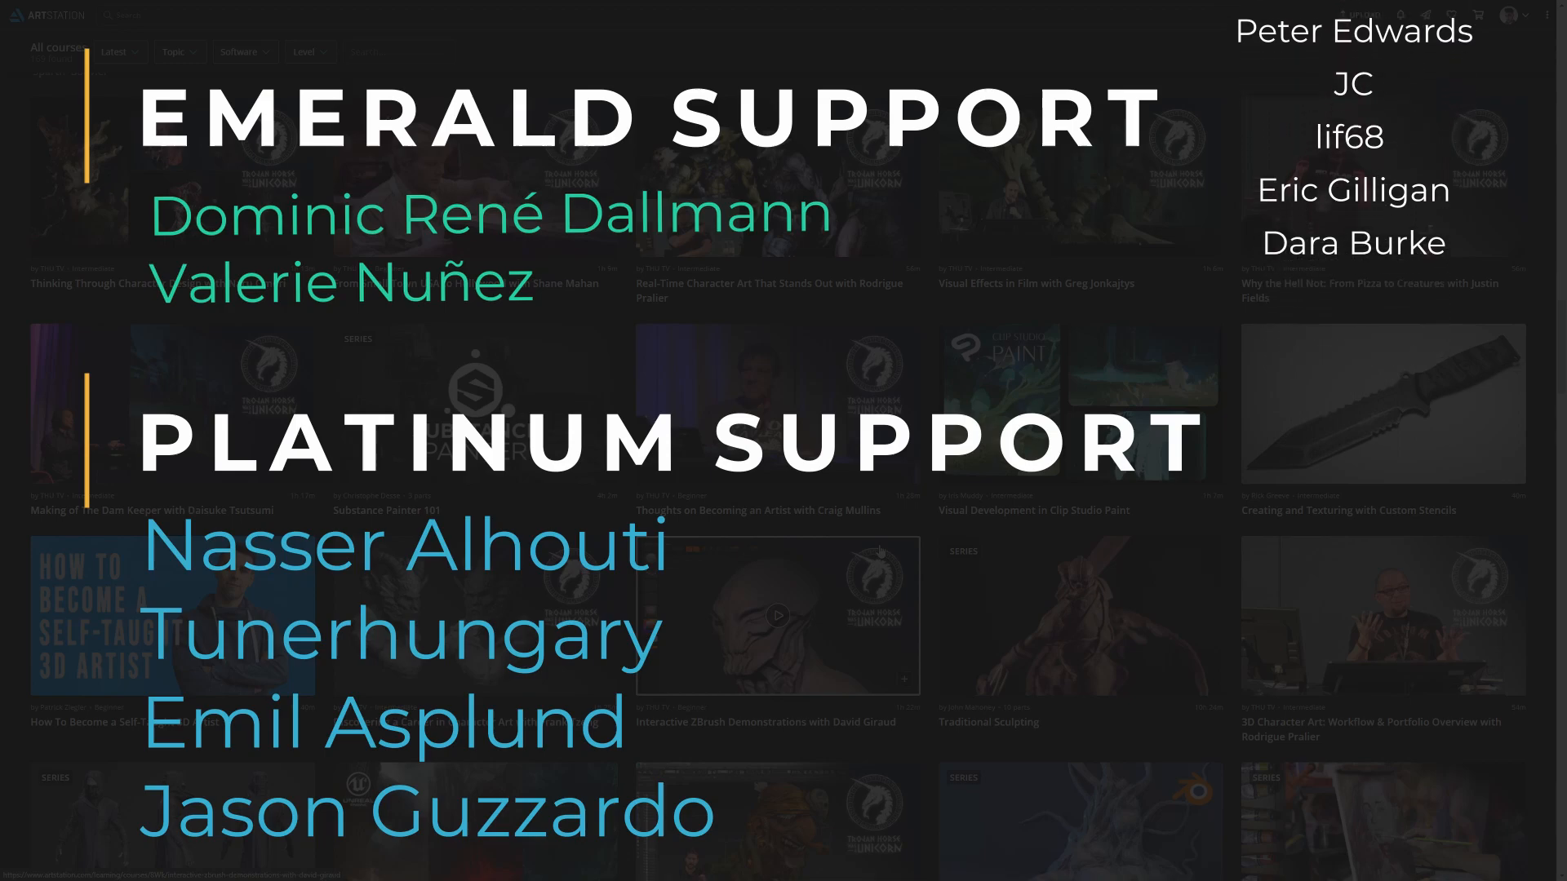